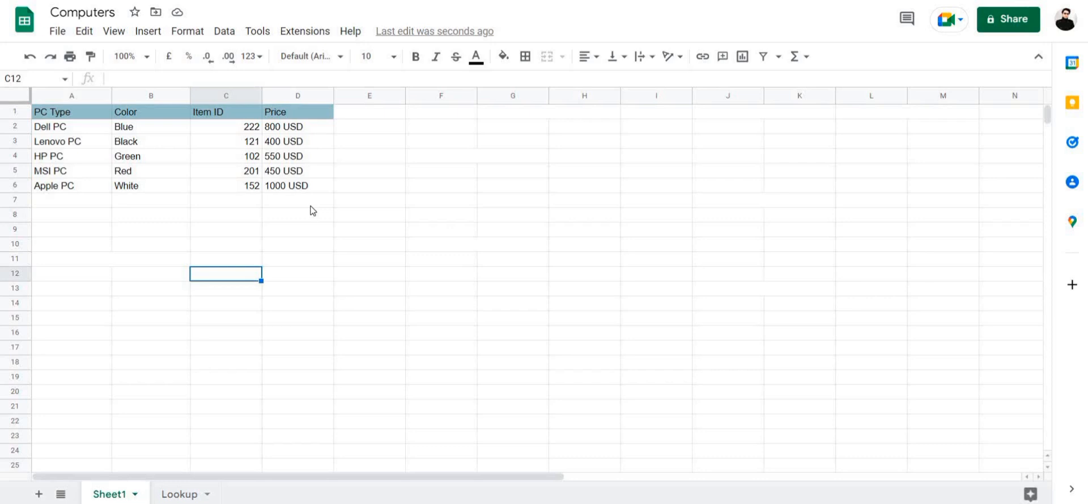
{"action": "mouse_move", "coordinate": [350, 149]}
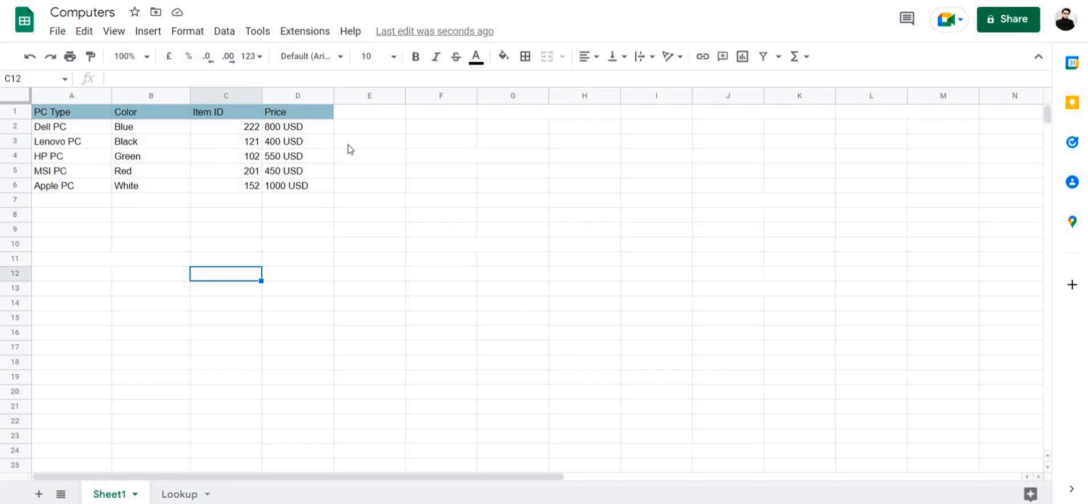
{"action": "mouse_move", "coordinate": [68, 115]}
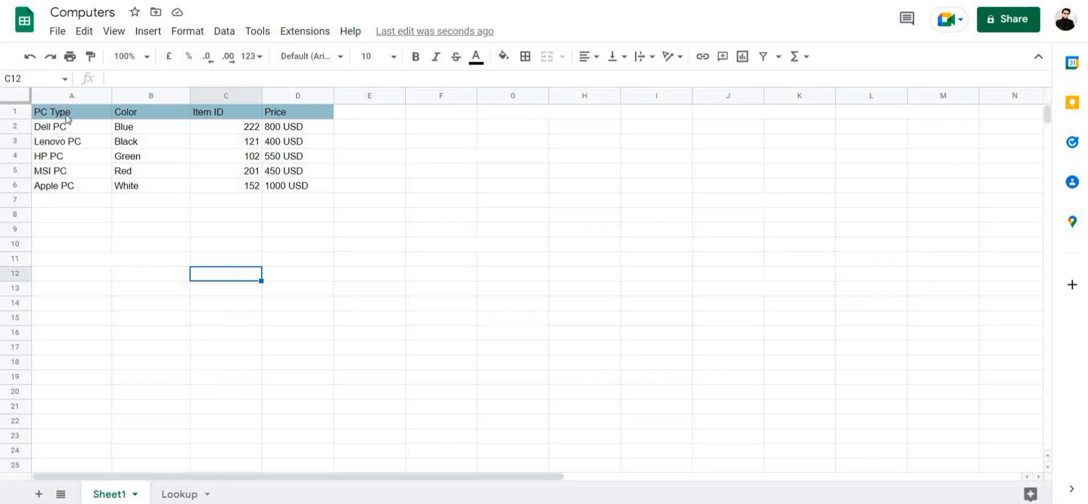
{"action": "mouse_move", "coordinate": [191, 126]}
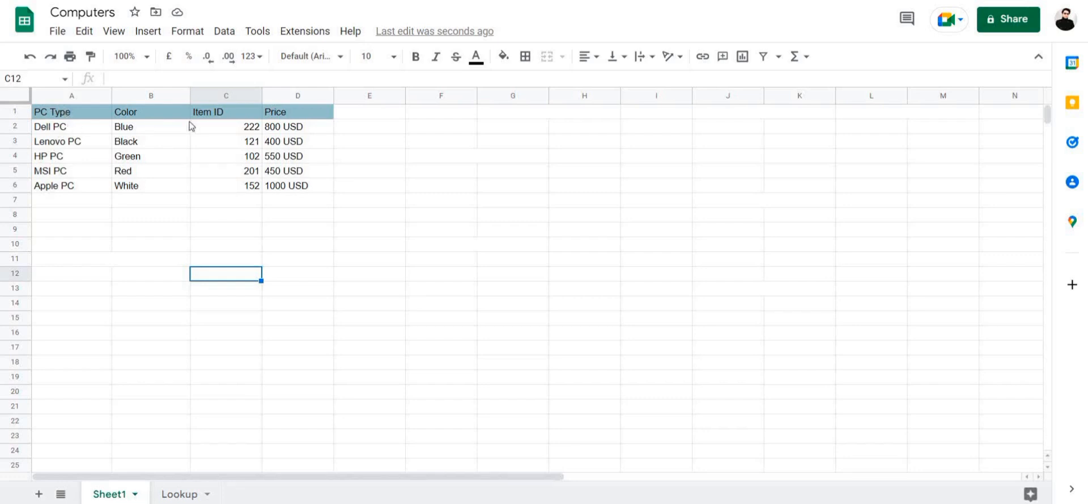
{"action": "mouse_move", "coordinate": [63, 143]}
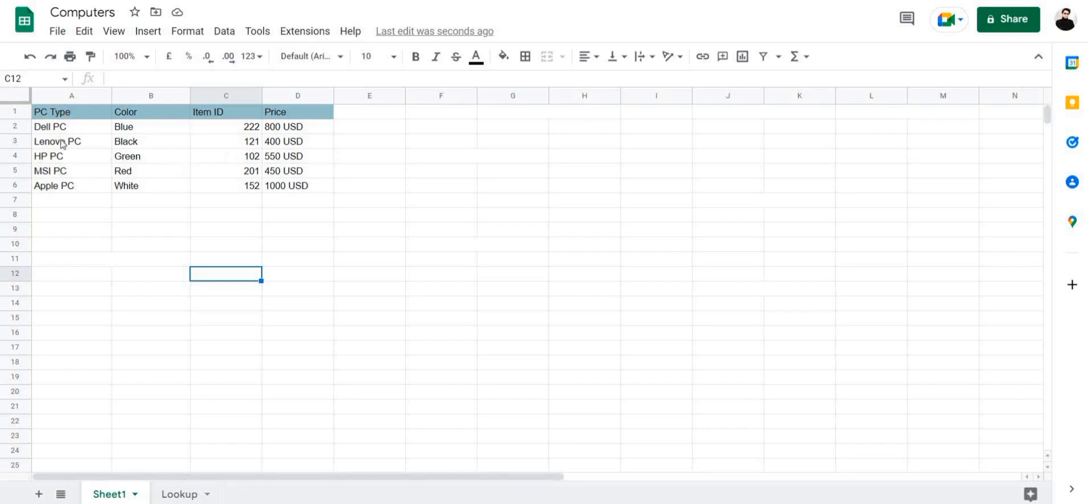
{"action": "mouse_move", "coordinate": [69, 182]}
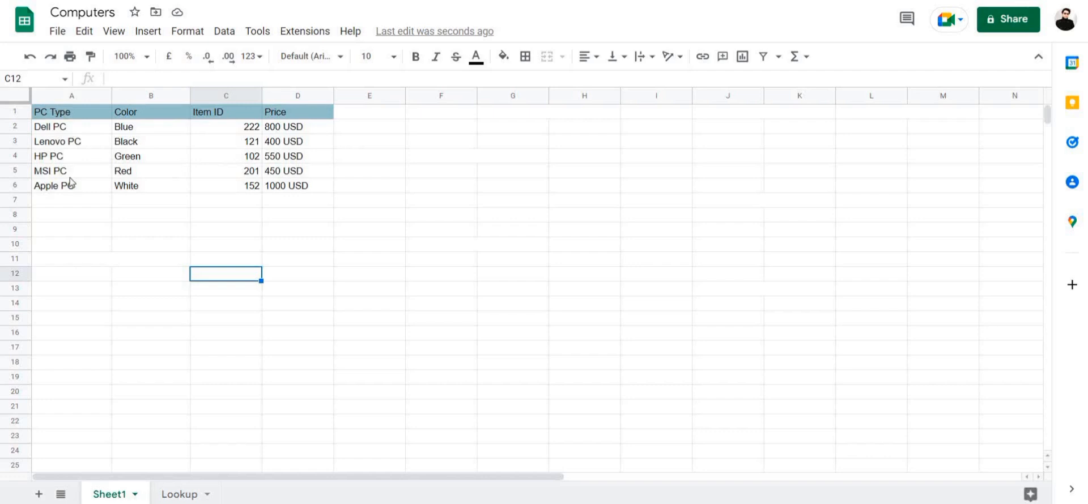
{"action": "mouse_move", "coordinate": [237, 123]}
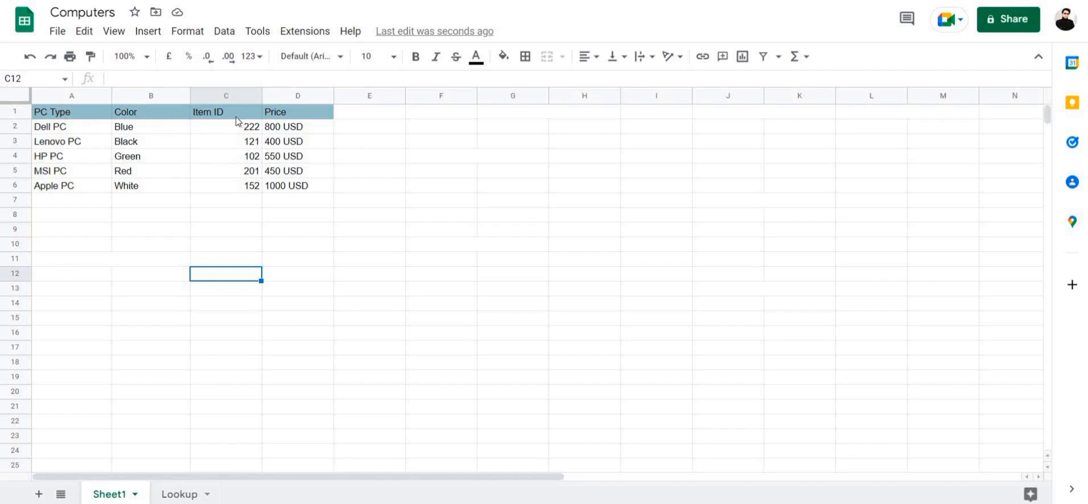
{"action": "mouse_move", "coordinate": [131, 121]}
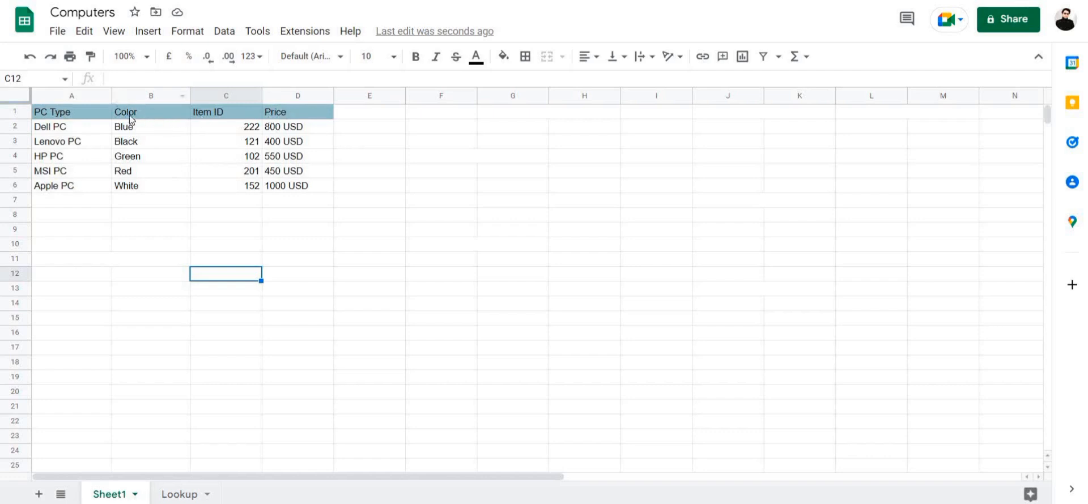
- Point out the Color, Price and Item ID headers and item 222, then select empty E11
{"action": "left_click", "coordinate": [126, 112]}
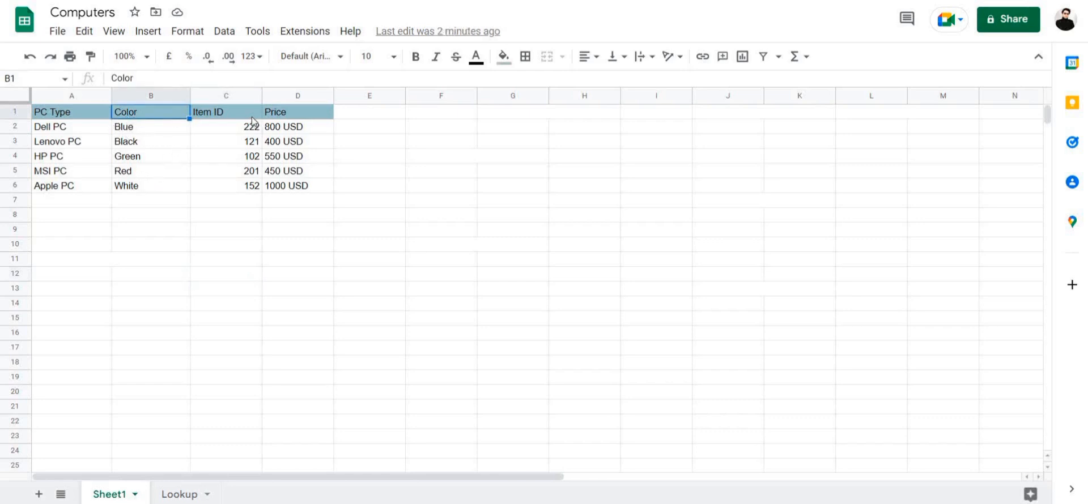
{"action": "left_click", "coordinate": [297, 111]}
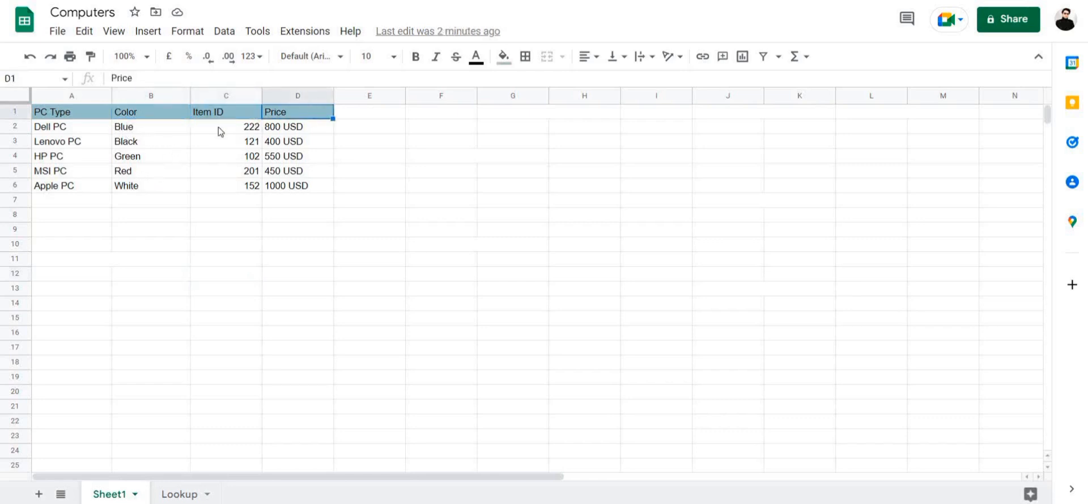
{"action": "left_click", "coordinate": [225, 126]}
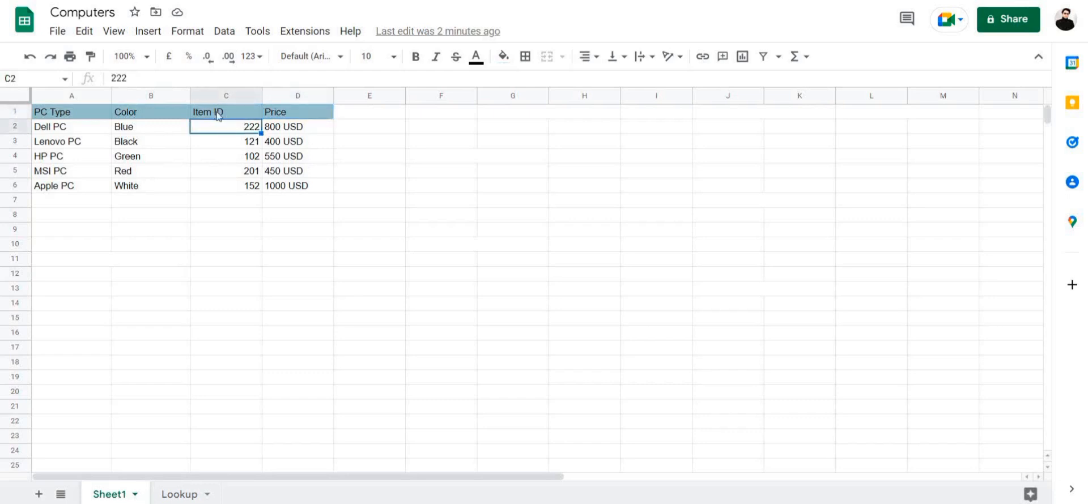
{"action": "left_click", "coordinate": [224, 111]}
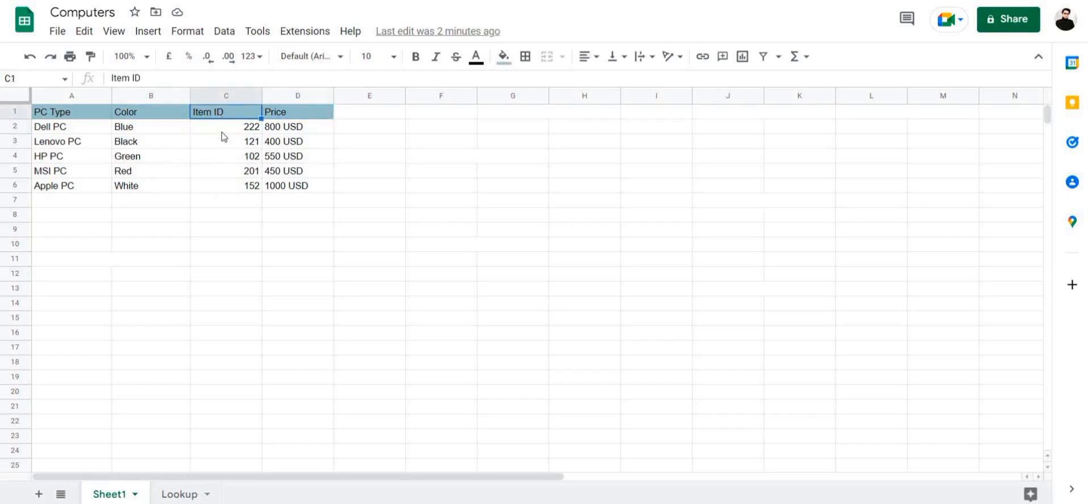
{"action": "left_click", "coordinate": [297, 112]}
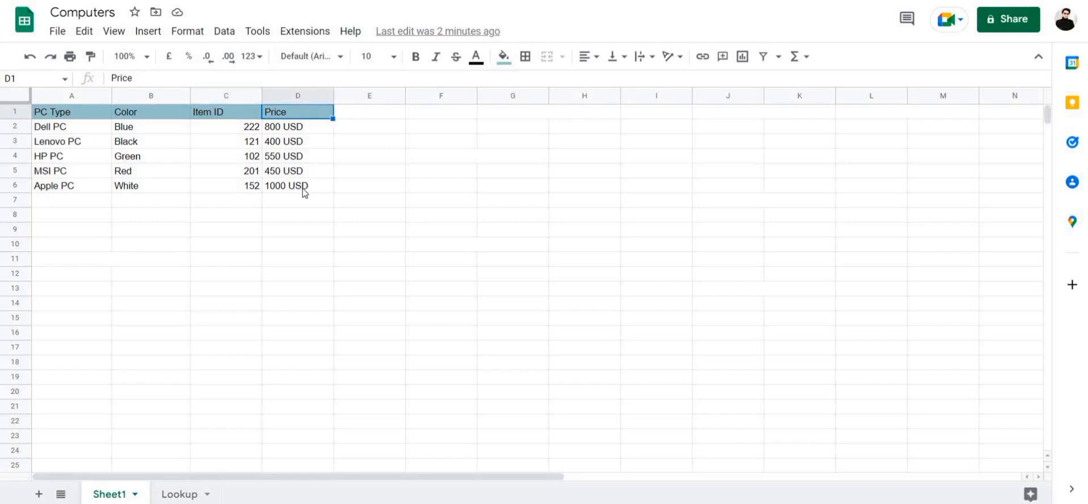
{"action": "left_click", "coordinate": [224, 111]}
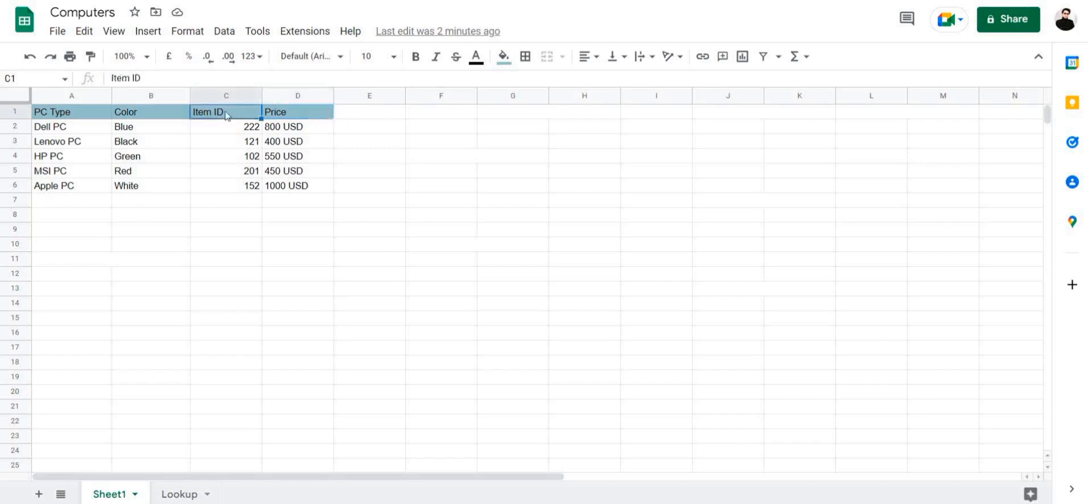
{"action": "mouse_move", "coordinate": [131, 143]}
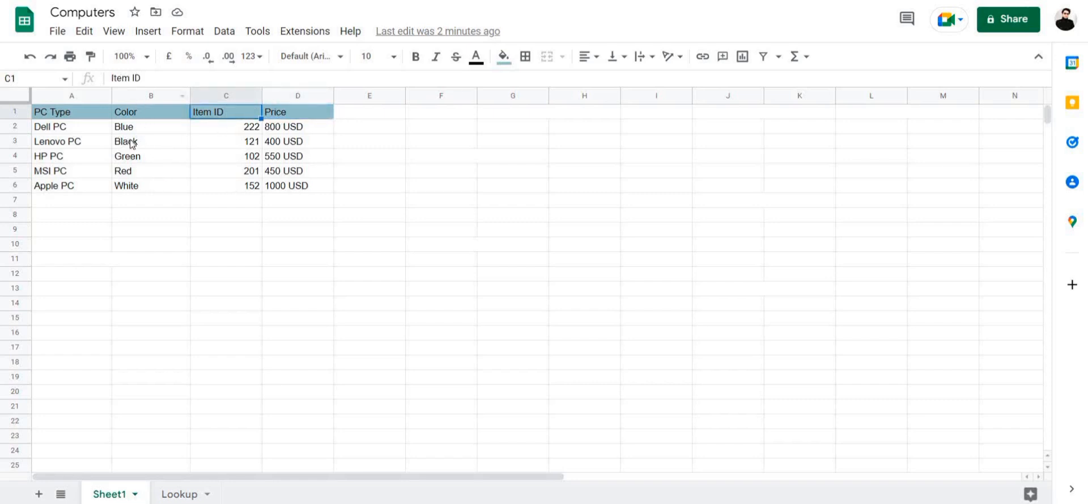
{"action": "mouse_move", "coordinate": [161, 142]}
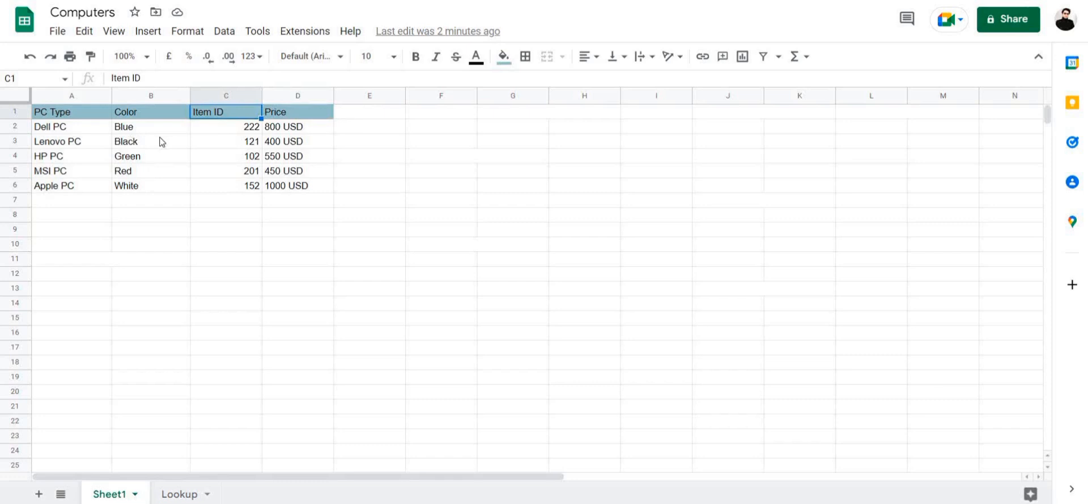
{"action": "left_click", "coordinate": [369, 259]}
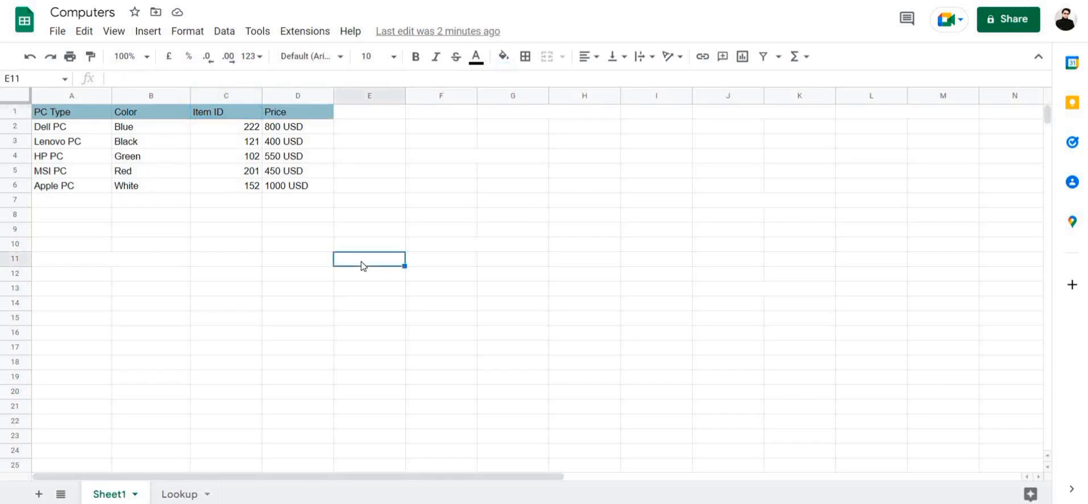
{"action": "mouse_move", "coordinate": [405, 209]}
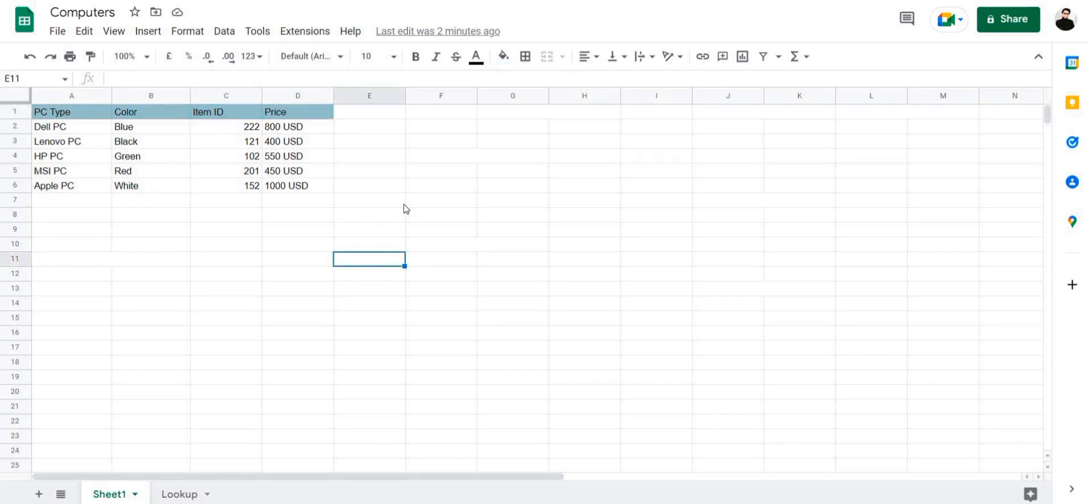
{"action": "mouse_move", "coordinate": [81, 140]}
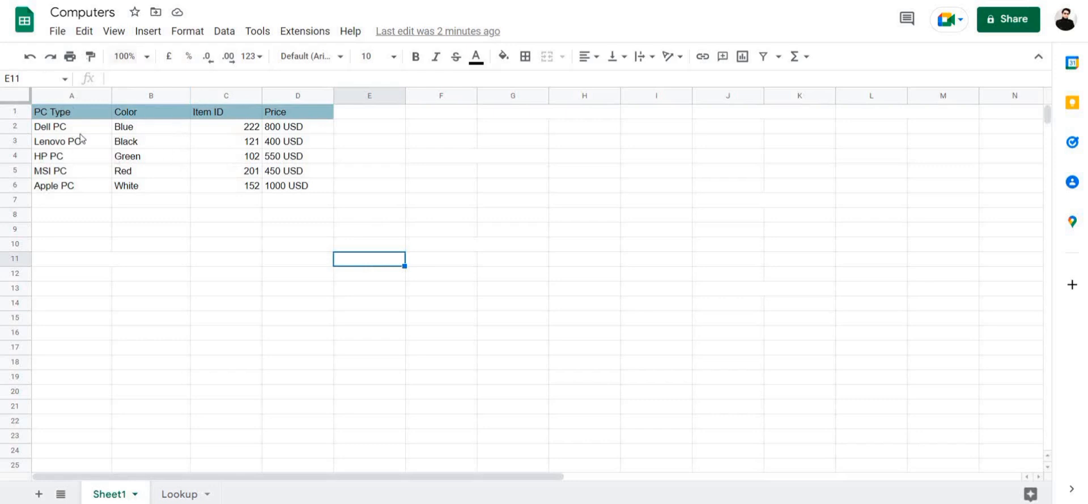
{"action": "mouse_move", "coordinate": [84, 186]}
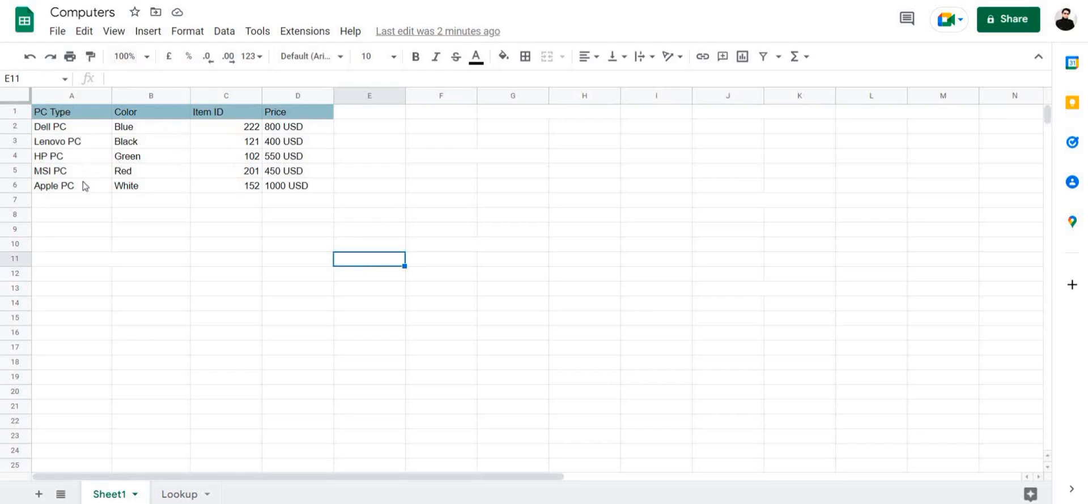
{"action": "mouse_move", "coordinate": [231, 174]}
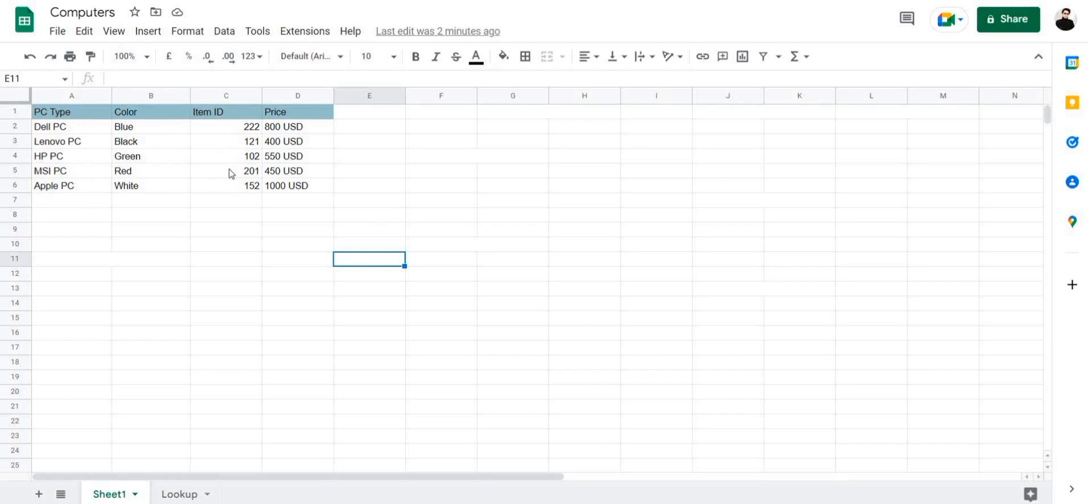
{"action": "mouse_move", "coordinate": [469, 174]}
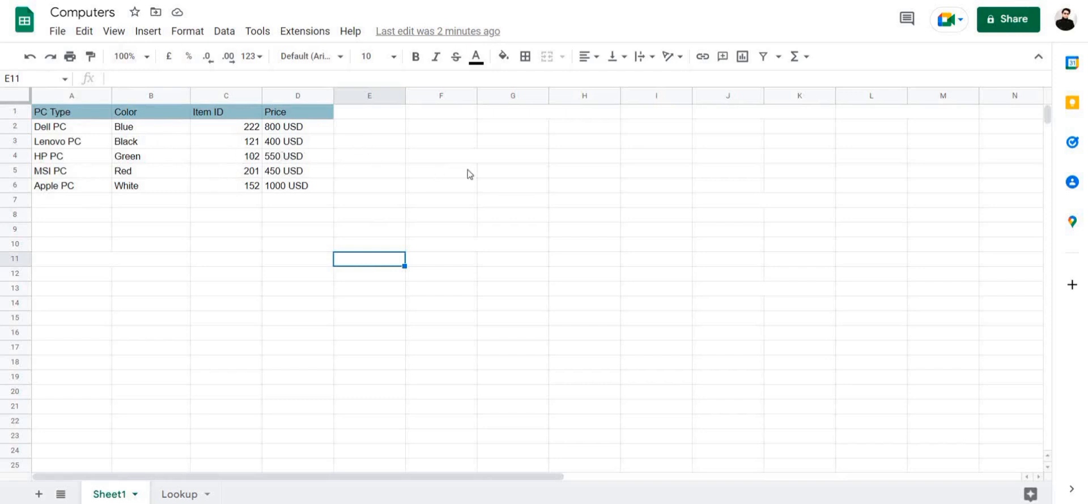
{"action": "mouse_move", "coordinate": [128, 173]}
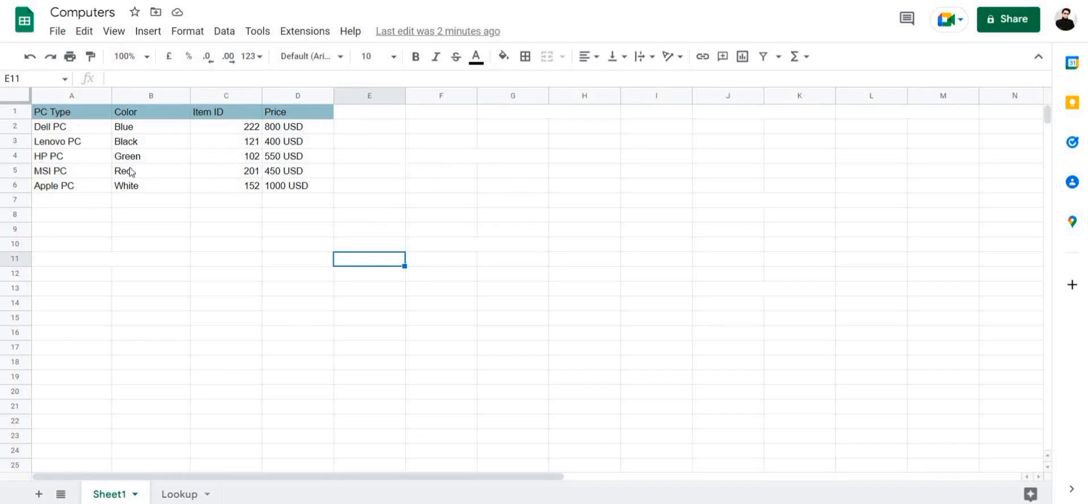
{"action": "mouse_move", "coordinate": [101, 151]}
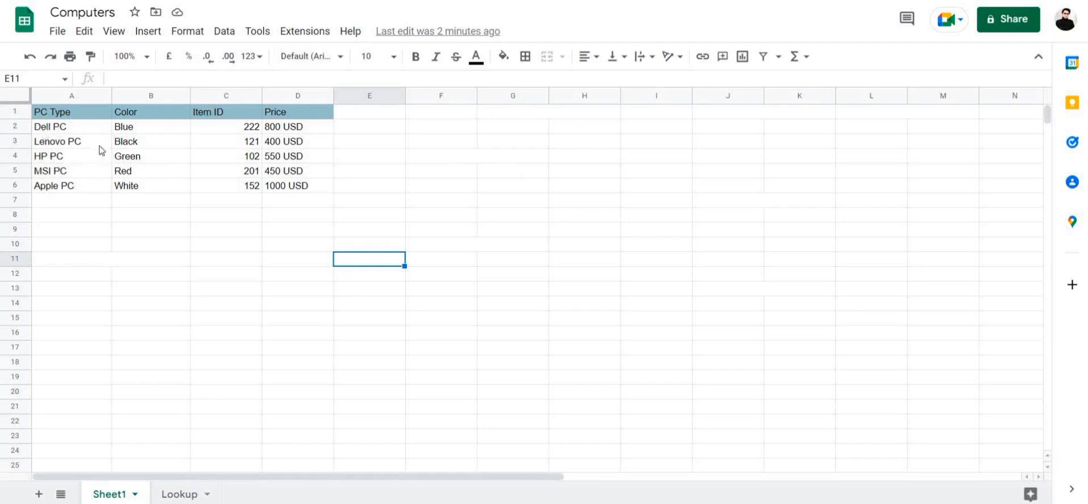
{"action": "mouse_move", "coordinate": [69, 155]}
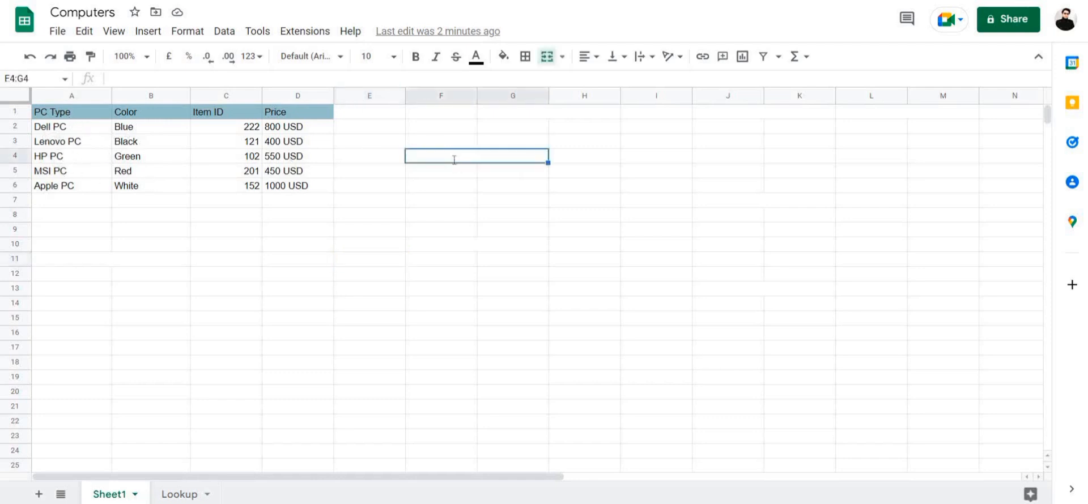
- Type the heading 'Color by PC Type' into the merged cell F4
{"action": "type", "text": "Color b"}
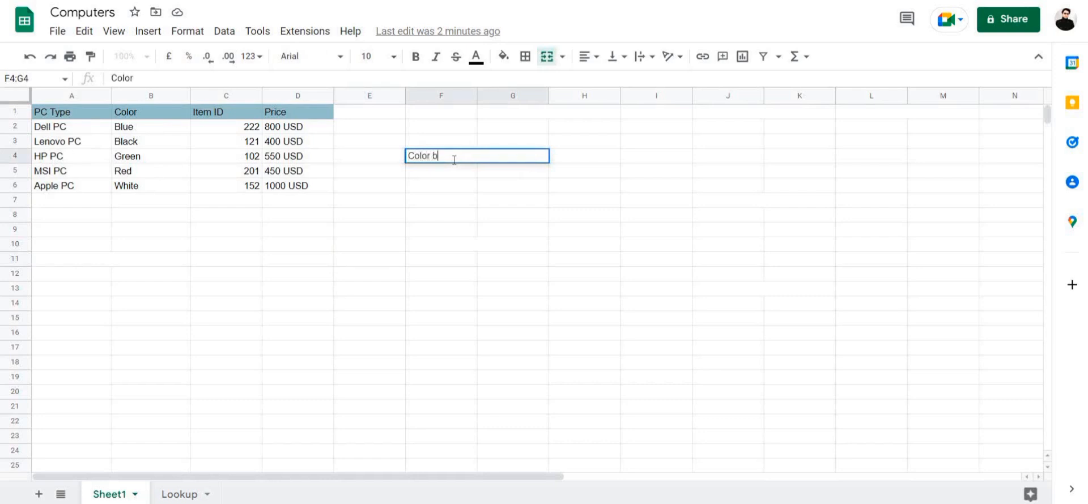
{"action": "type", "text": "y PC"}
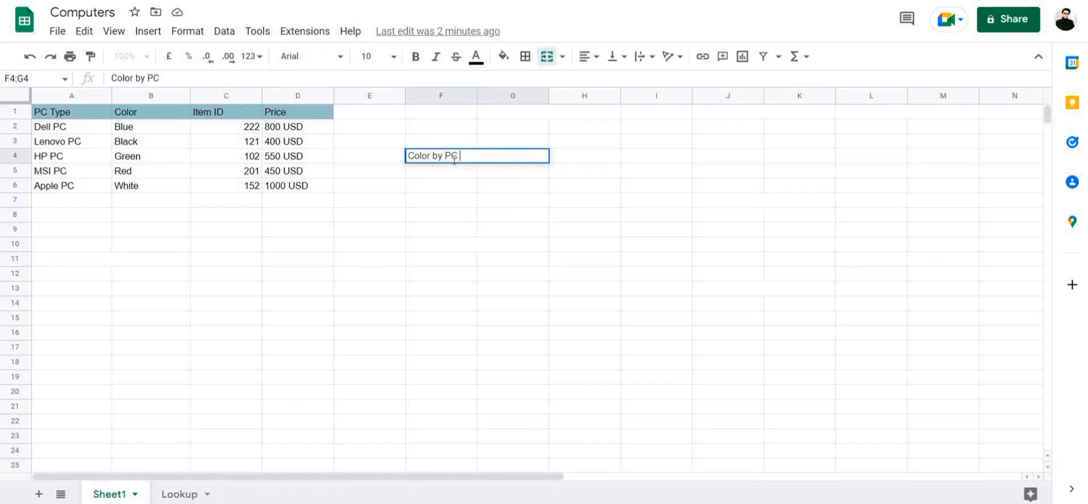
{"action": "type", "text": "Type"}
{"action": "left_click", "coordinate": [513, 171]}
{"action": "type", "text": "="}
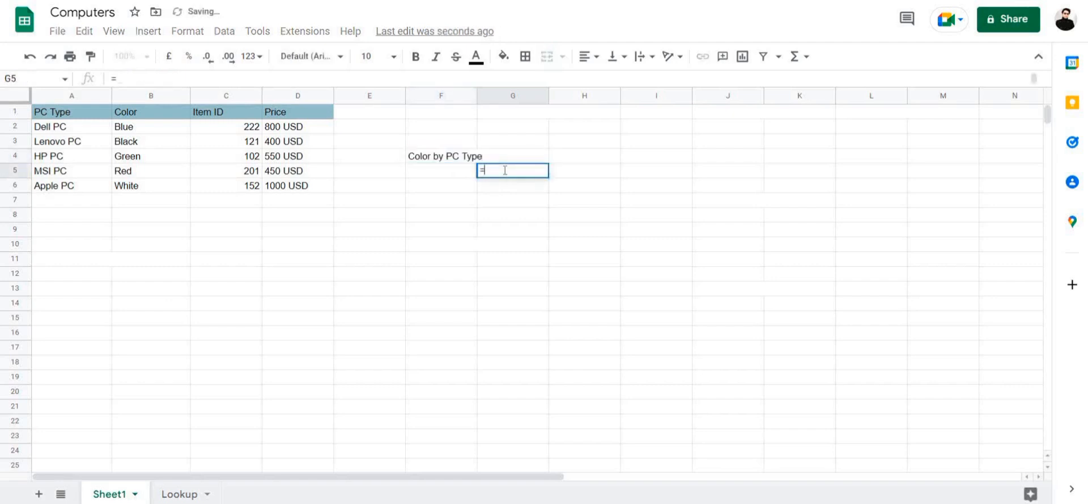
- Enter =VLOOKUP(F5,A2:D6,2,0) in G5 to return the colour with exact matching
{"action": "type", "text": "VLOOKUP("}
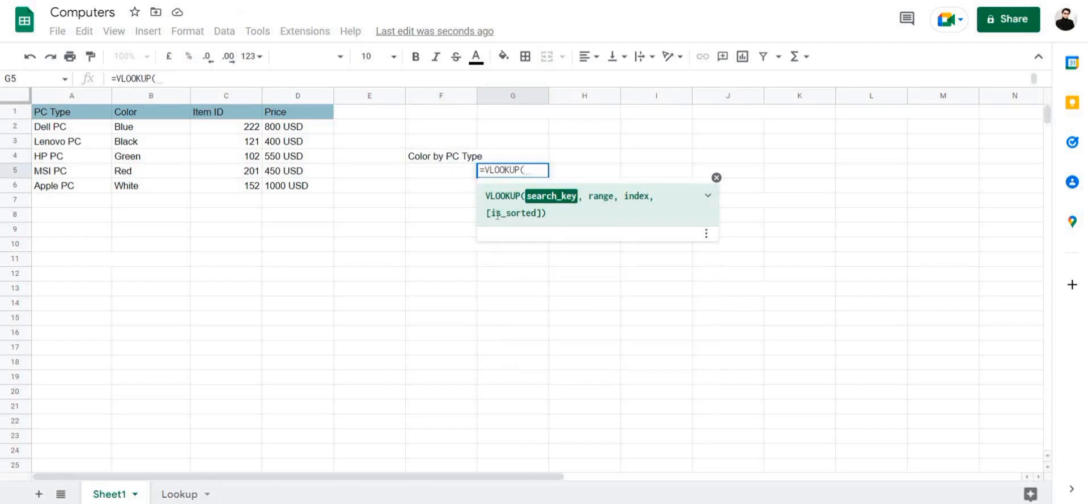
{"action": "mouse_move", "coordinate": [457, 168]}
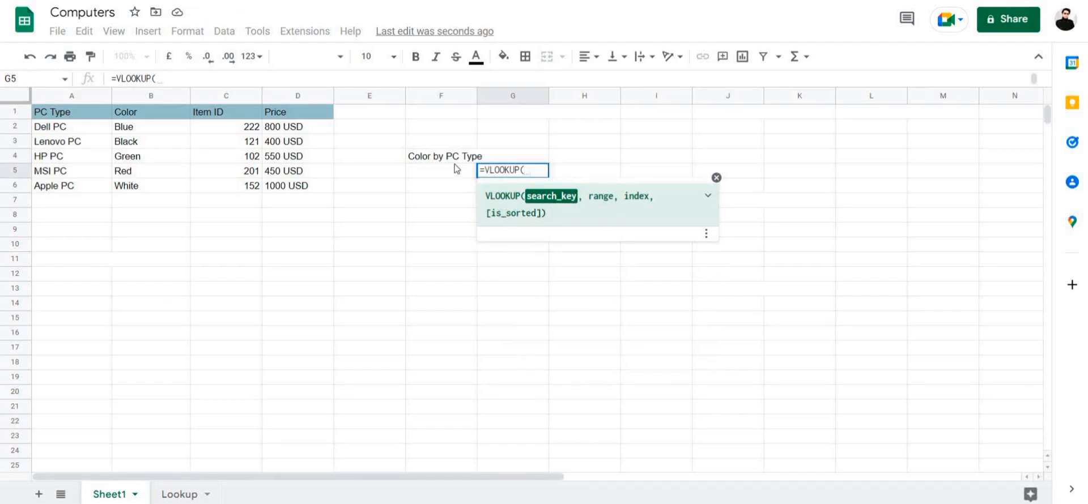
{"action": "mouse_move", "coordinate": [541, 191]}
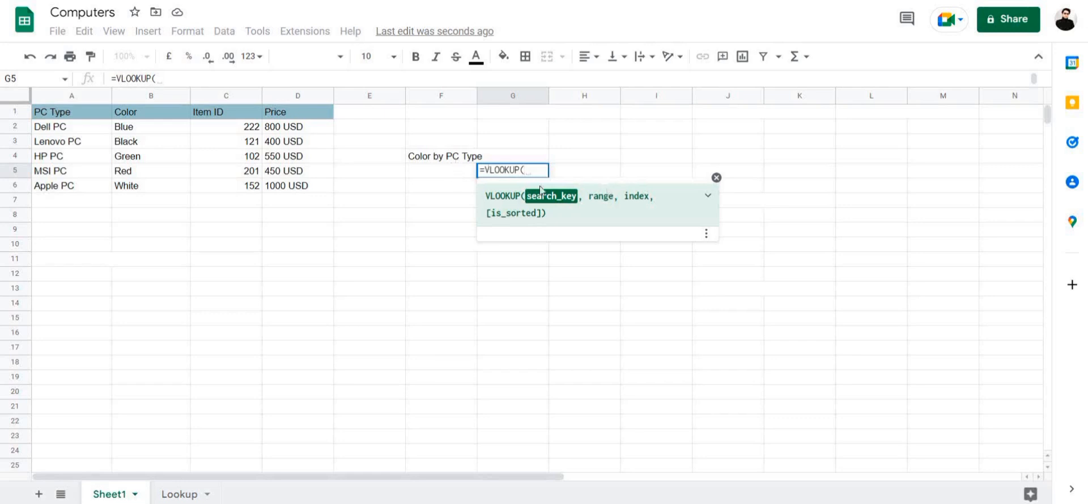
{"action": "left_click", "coordinate": [441, 171]}
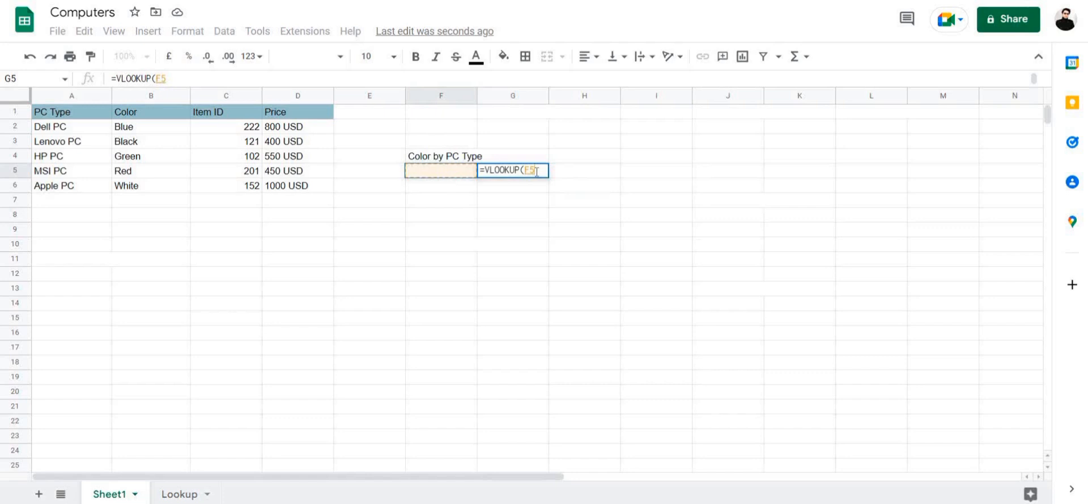
{"action": "type", "text": ","}
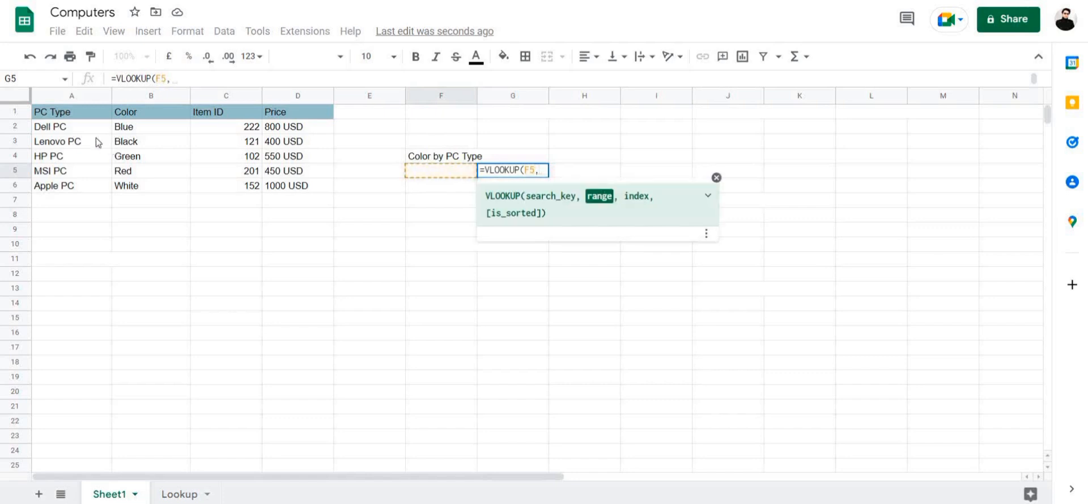
{"action": "left_click_drag", "start_coordinate": [40, 126], "coordinate": [315, 186]}
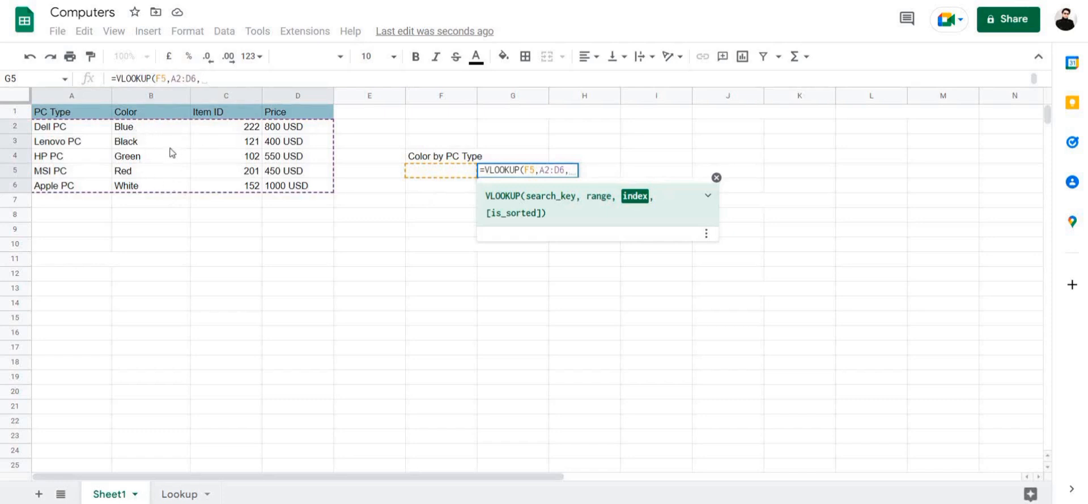
{"action": "mouse_move", "coordinate": [141, 98]}
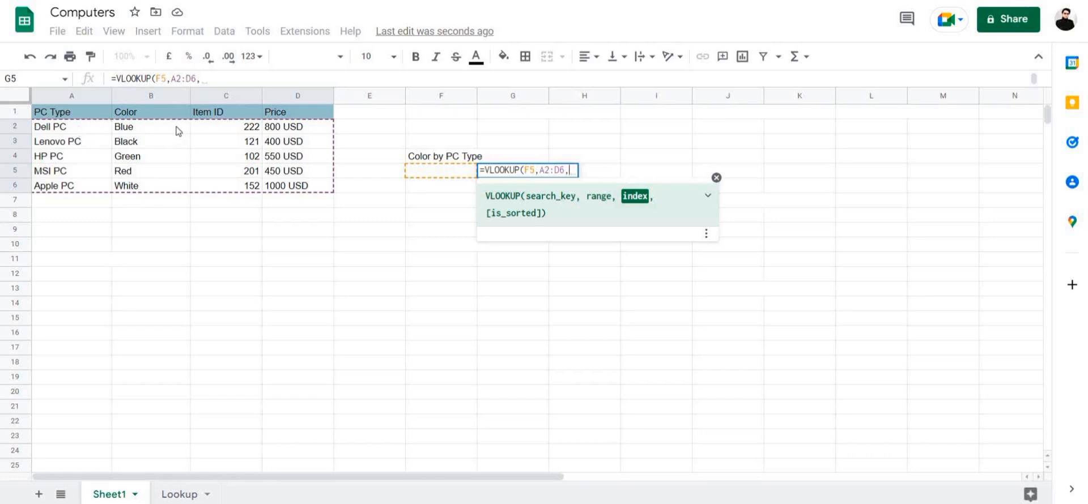
{"action": "type", "text": "2,"}
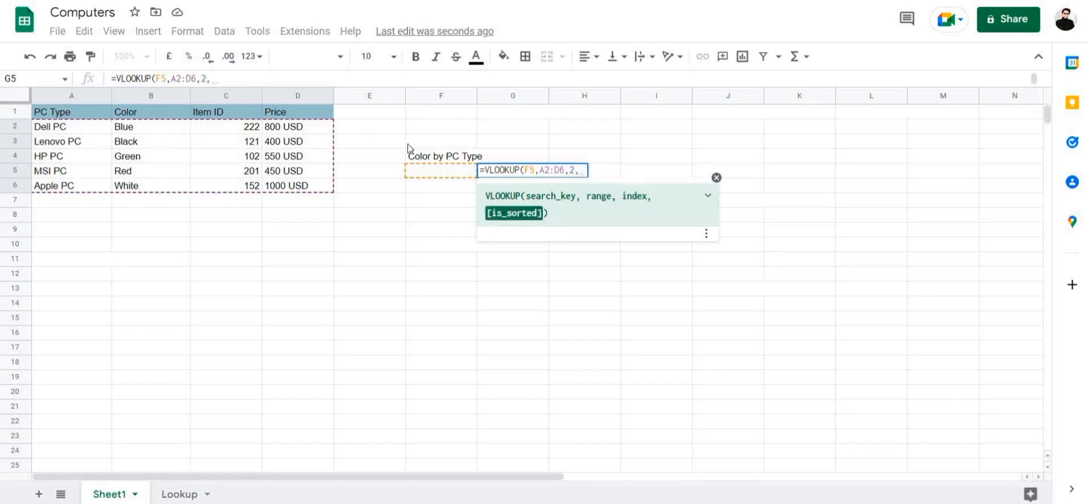
{"action": "type", "text": "0)"}
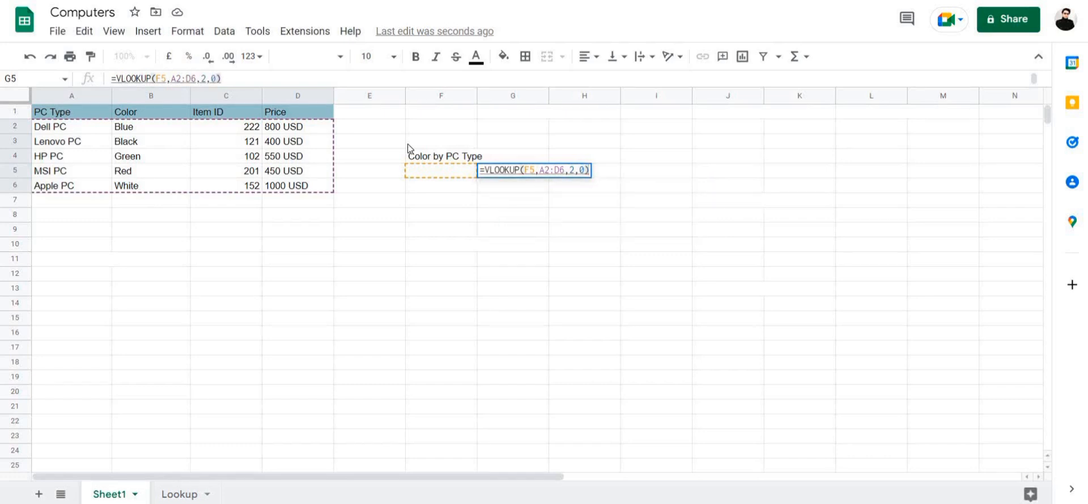
{"action": "key", "text": "Return"}
{"action": "type", "text": "Dell PC"}
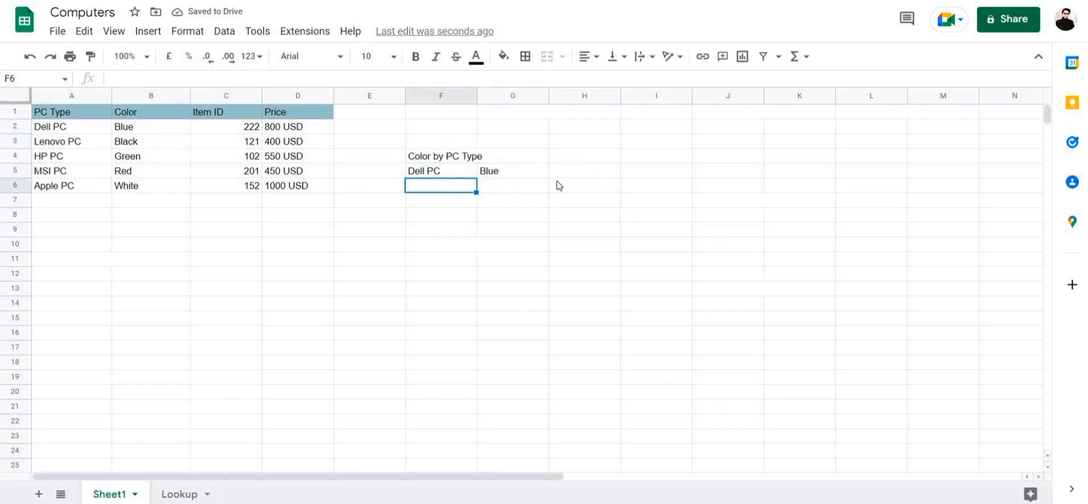
- Move to G6 below the Blue result
{"action": "left_click", "coordinate": [512, 185]}
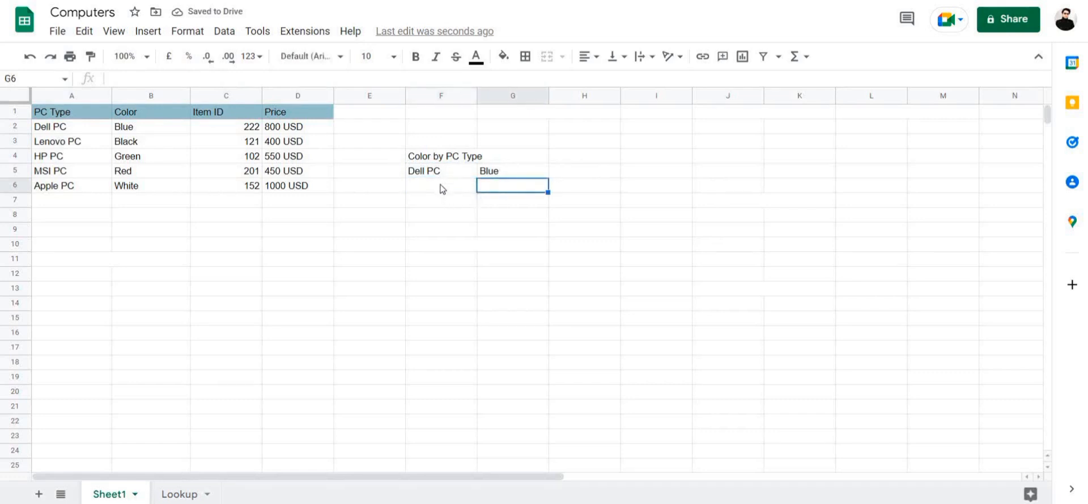
- Enter 'HP PC' in F6 and 'Apple PC' in F7 beneath Dell PC
{"action": "left_click", "coordinate": [441, 185]}
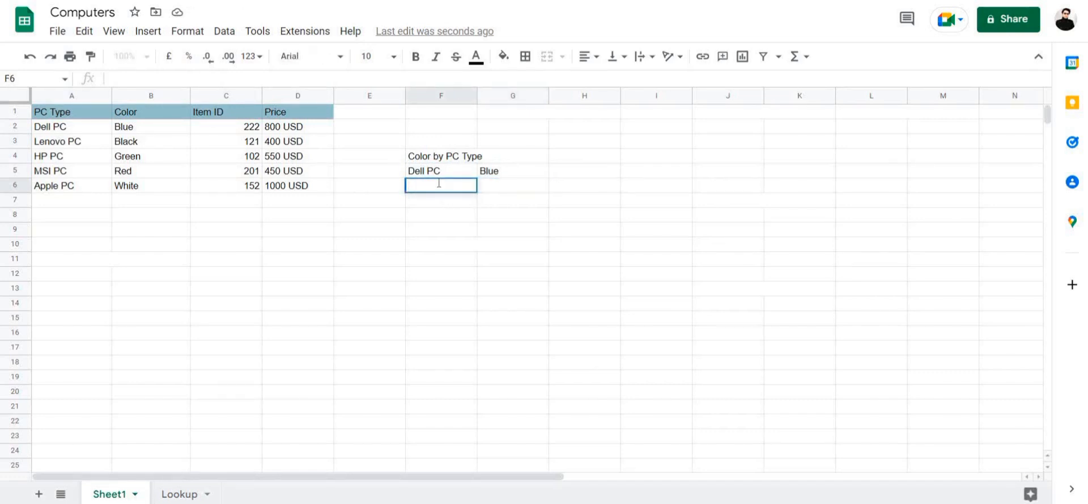
{"action": "type", "text": "HP"}
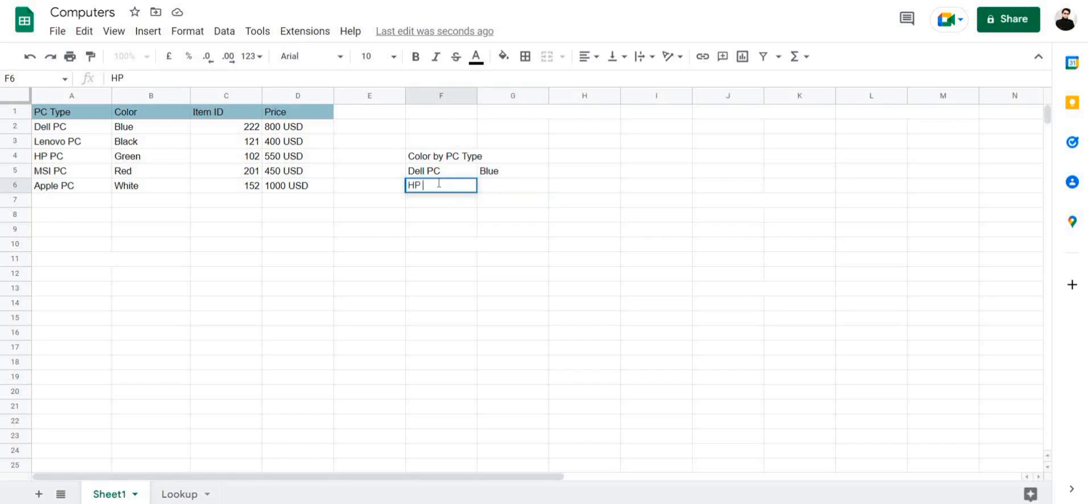
{"action": "type", "text": "PC"}
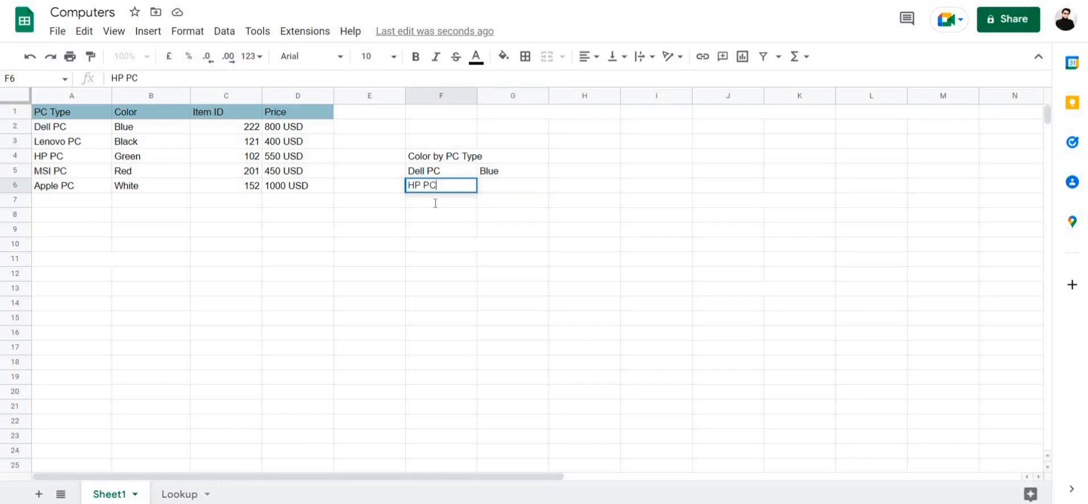
{"action": "type", "text": "App"}
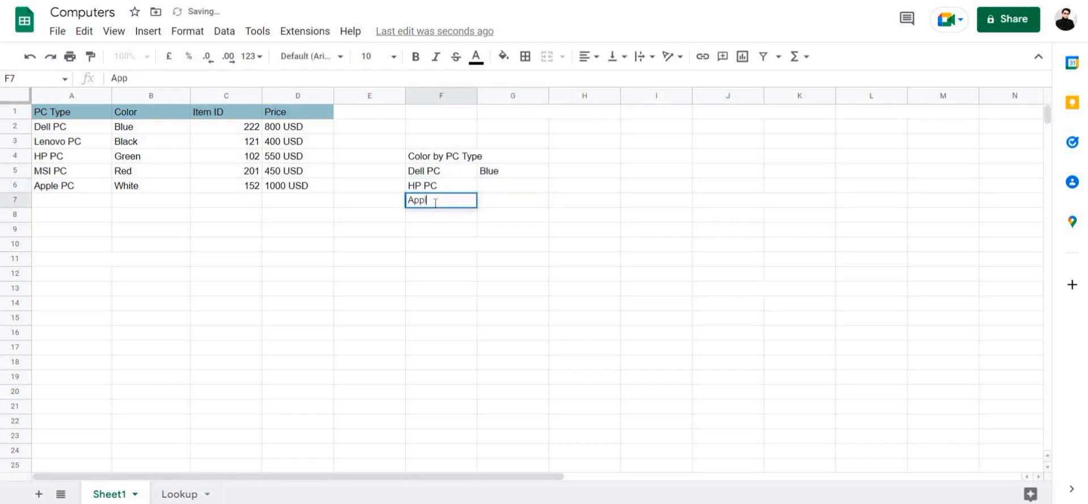
{"action": "type", "text": "e PC"}
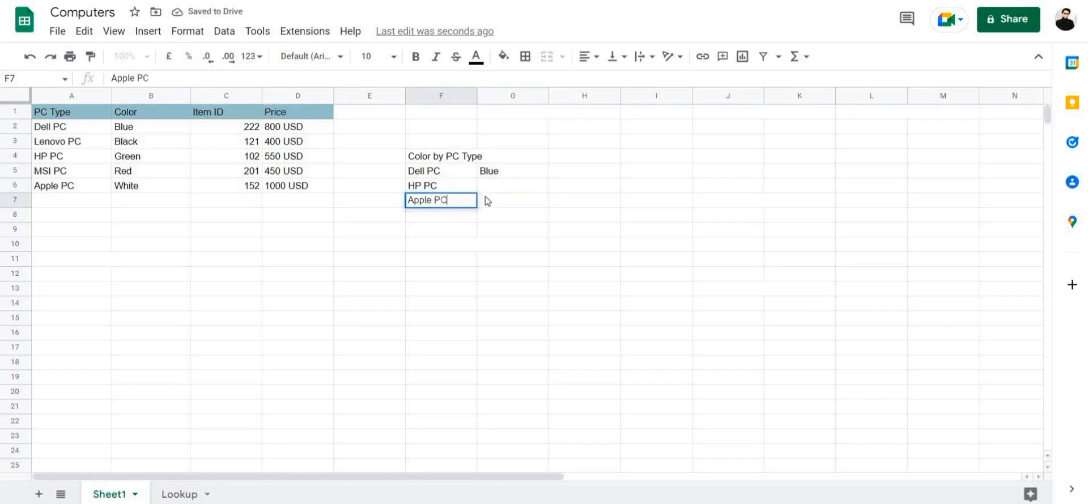
{"action": "left_click", "coordinate": [512, 170]}
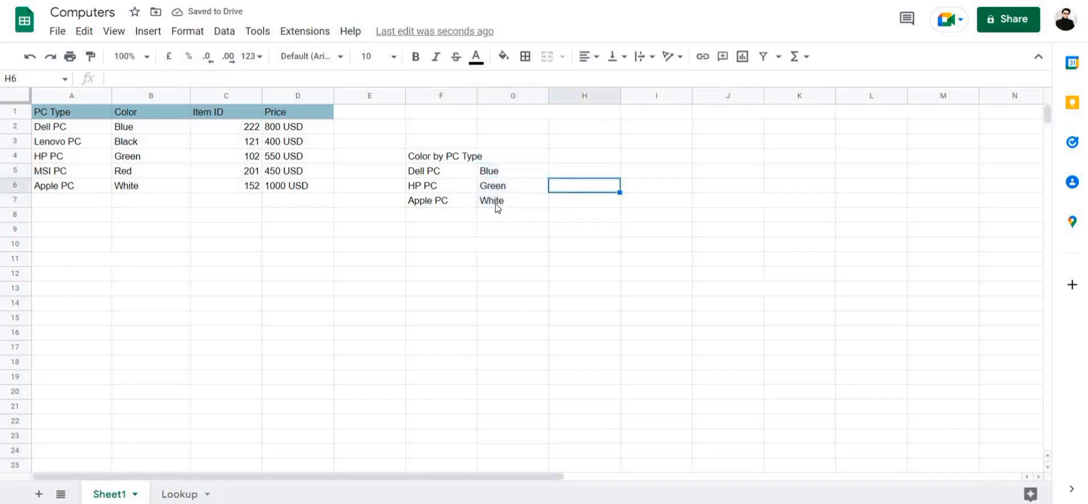
{"action": "mouse_move", "coordinate": [132, 173]}
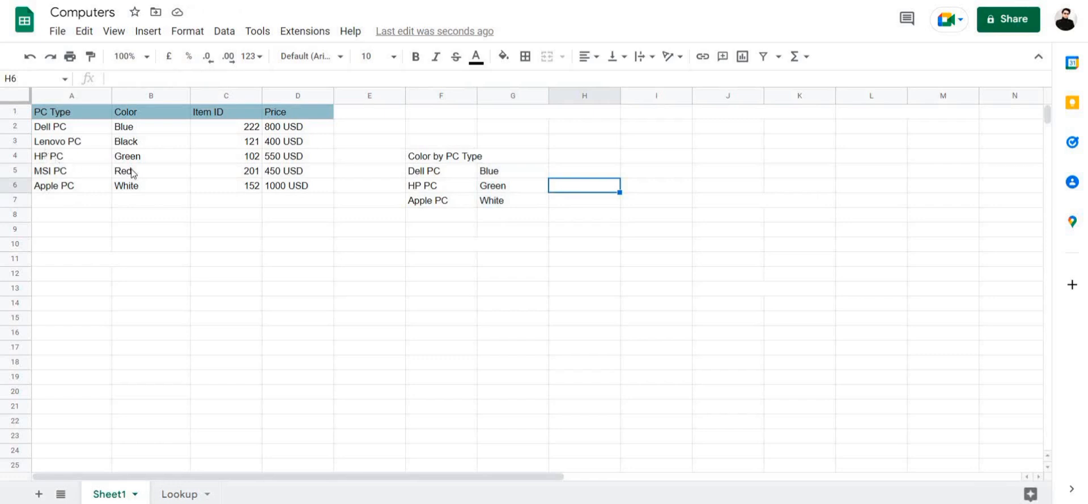
{"action": "mouse_move", "coordinate": [503, 189]}
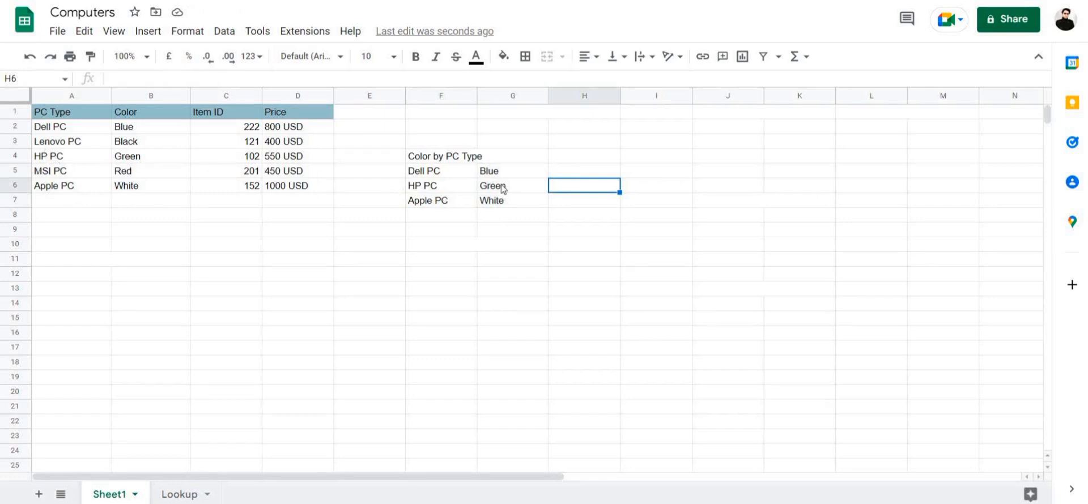
{"action": "mouse_move", "coordinate": [471, 299]}
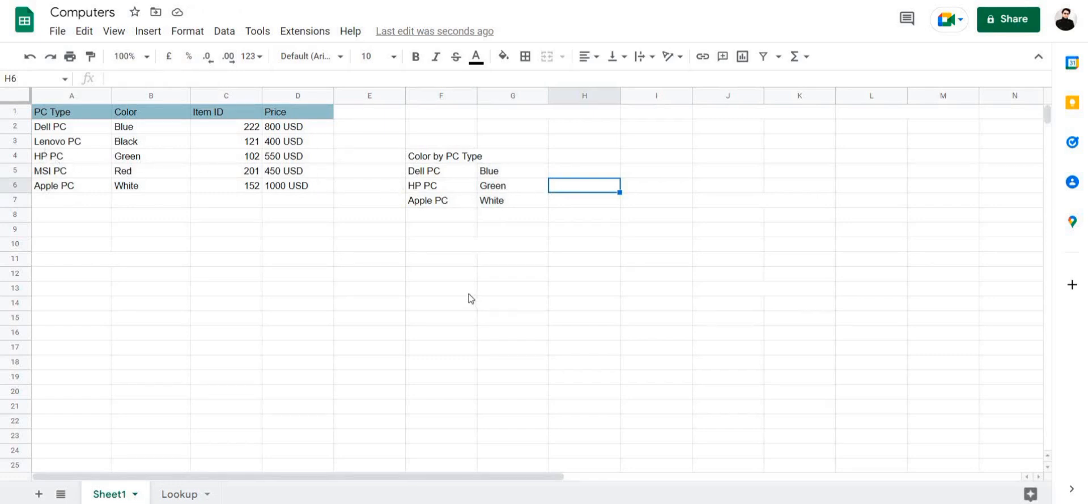
- Point out item ID 102, then type the heading 'Price by Item ID' below the colour table
{"action": "left_click", "coordinate": [225, 156]}
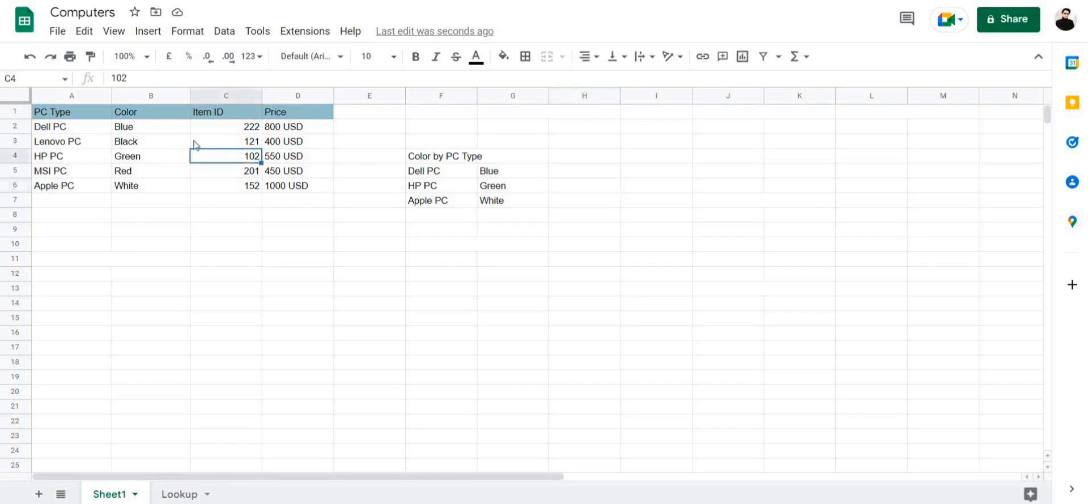
{"action": "mouse_move", "coordinate": [243, 174]}
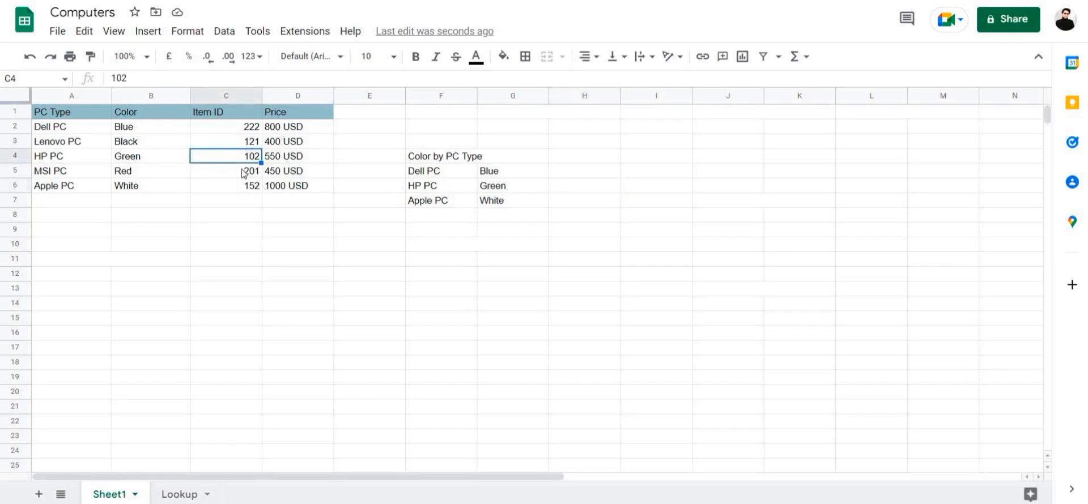
{"action": "left_click", "coordinate": [297, 243]}
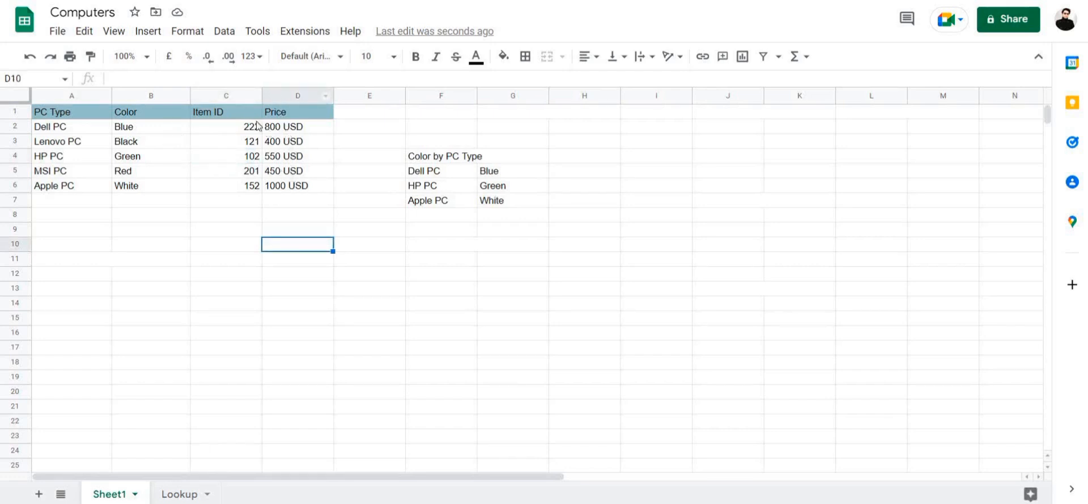
{"action": "mouse_move", "coordinate": [486, 305]}
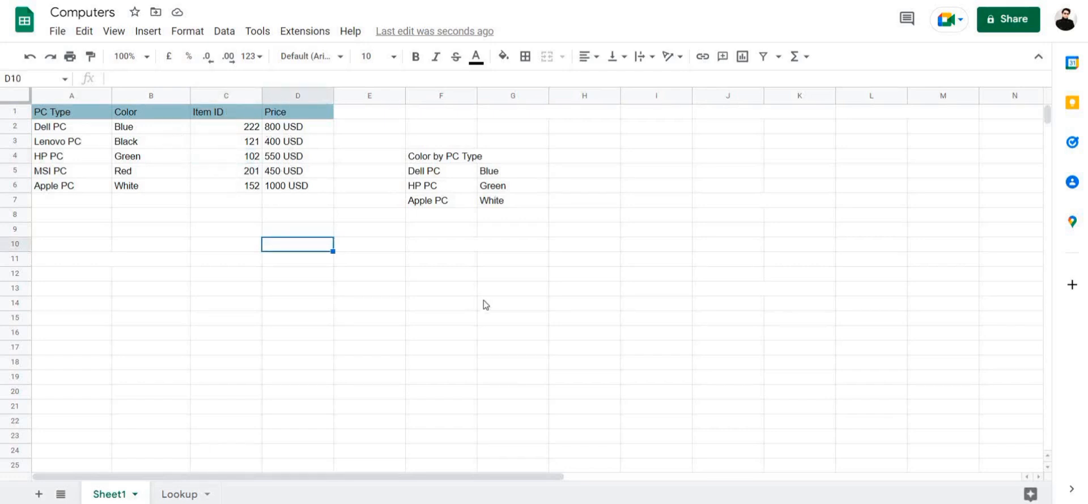
{"action": "mouse_move", "coordinate": [452, 251]}
{"action": "type", "text": "P"}
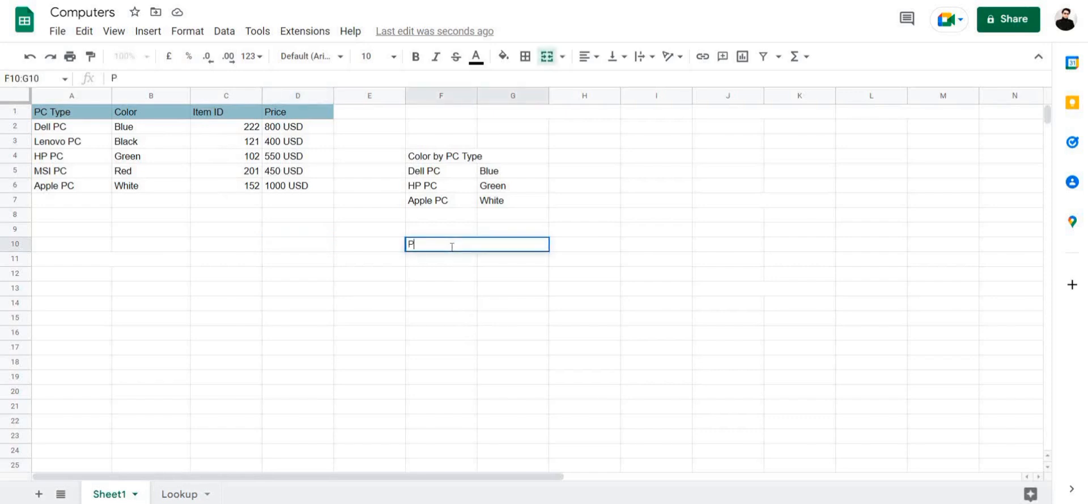
{"action": "type", "text": "rice by"}
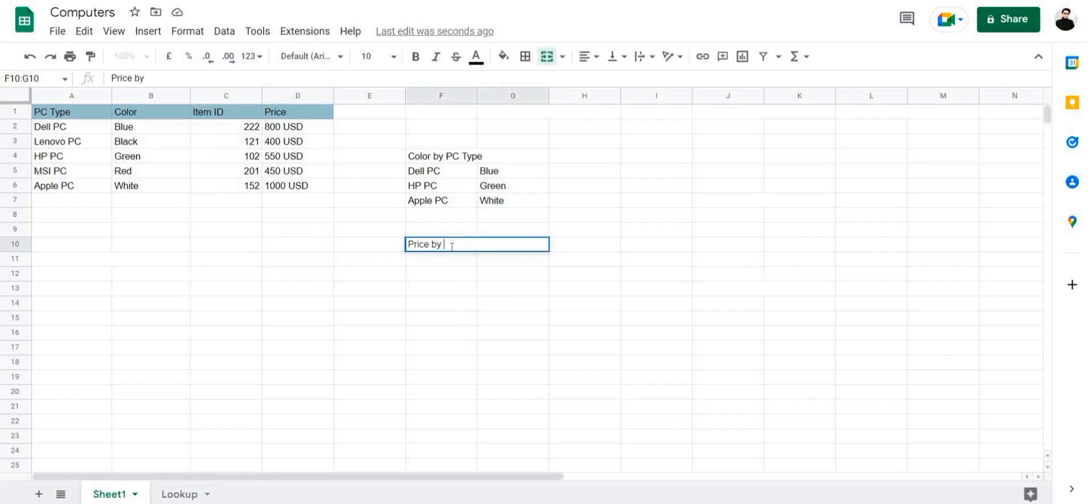
{"action": "type", "text": "Item ID"}
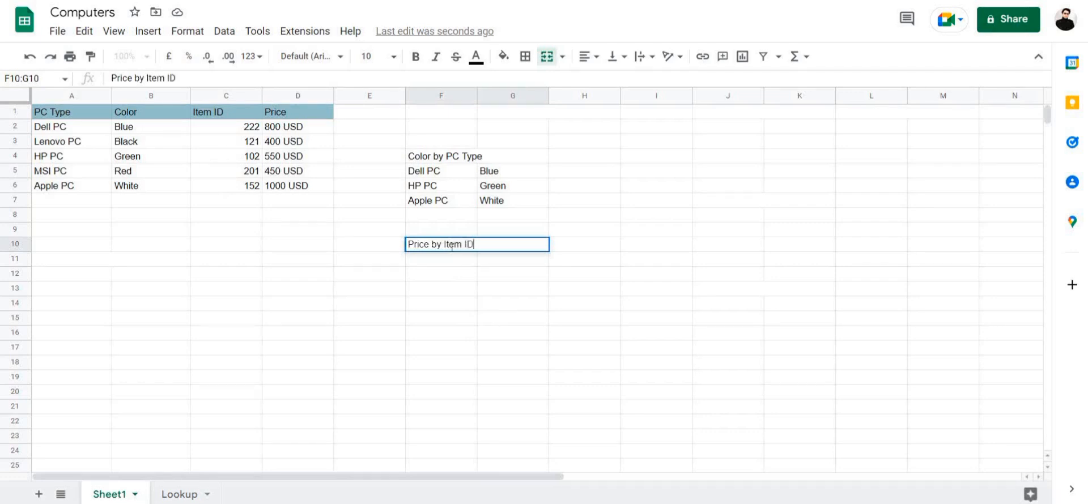
{"action": "key", "text": "Return"}
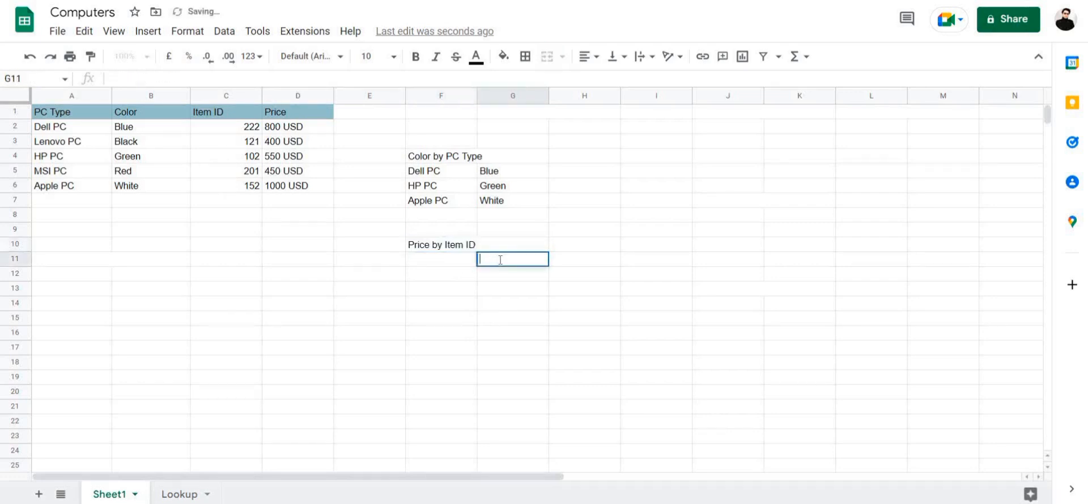
- Enter =VLOOKUP(F11,C2:D6,2,0) in G11 to fetch the price by item ID
{"action": "type", "text": "=vloo"}
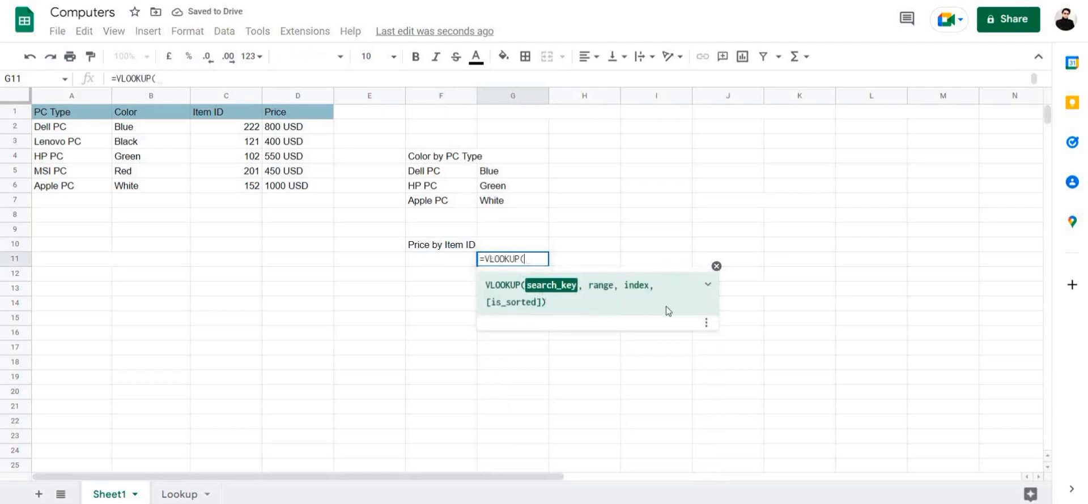
{"action": "mouse_move", "coordinate": [417, 261]}
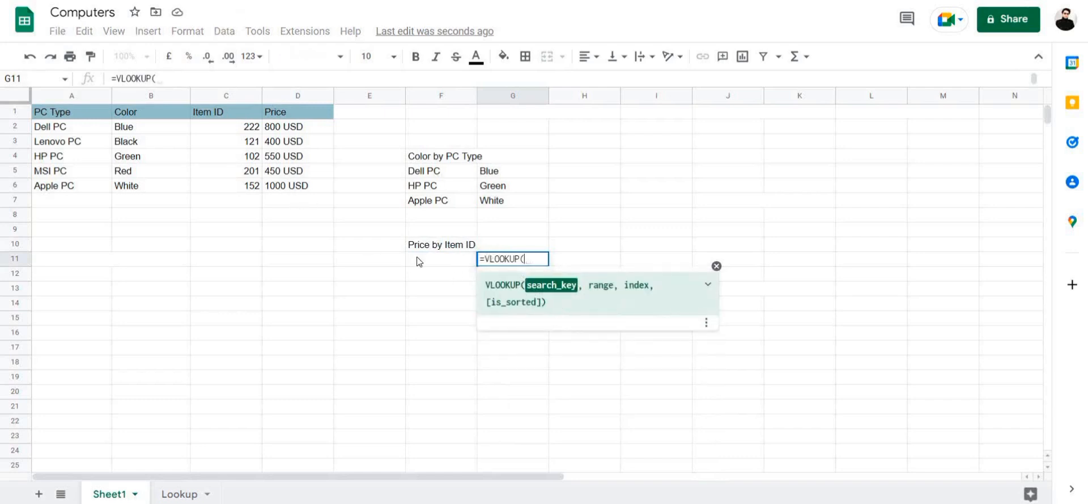
{"action": "left_click", "coordinate": [440, 259]}
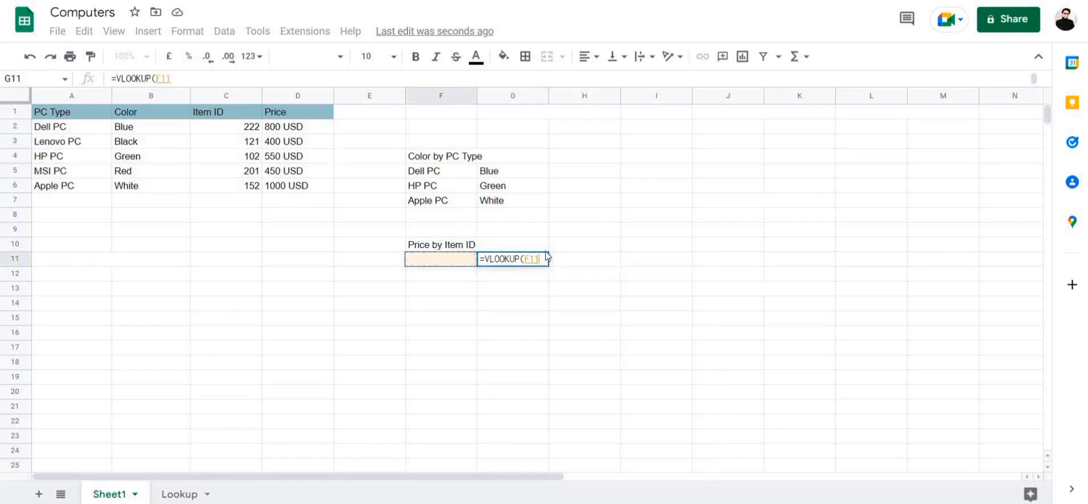
{"action": "type", "text": ",C2:D6"}
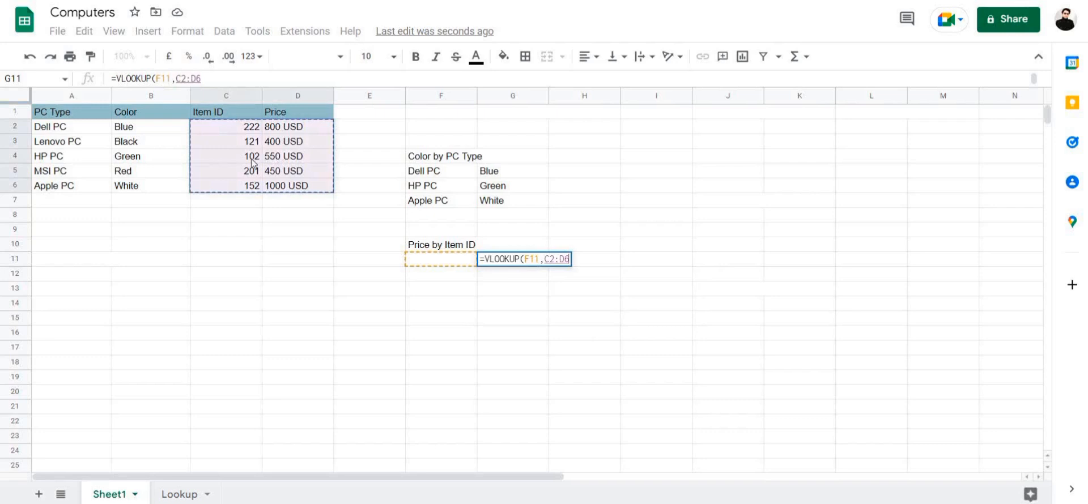
{"action": "type", "text": ","}
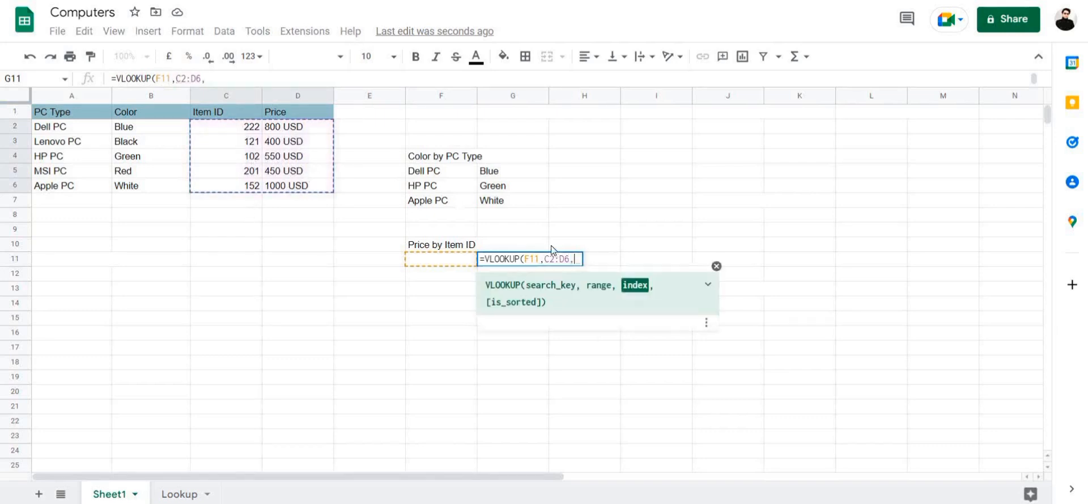
{"action": "mouse_move", "coordinate": [316, 146]}
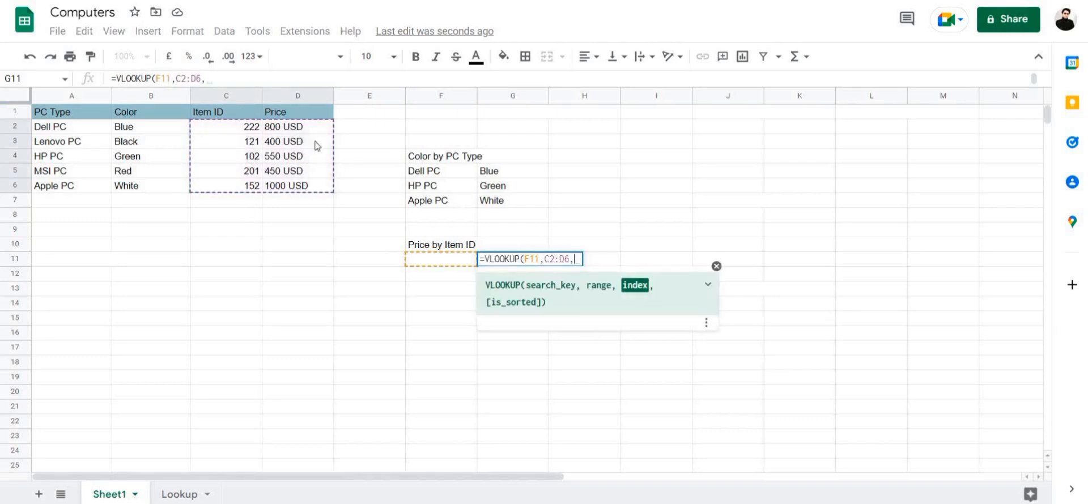
{"action": "mouse_move", "coordinate": [236, 152]}
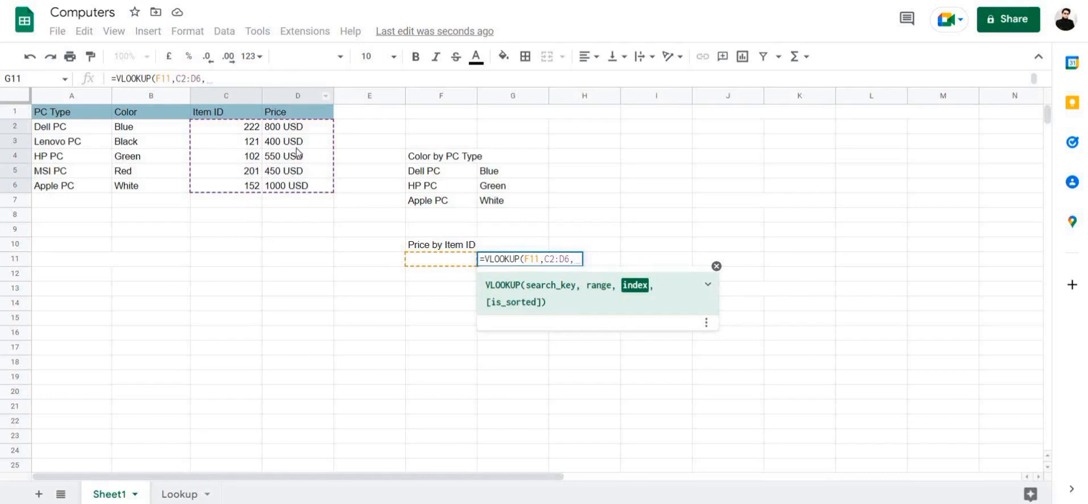
{"action": "type", "text": "2,"}
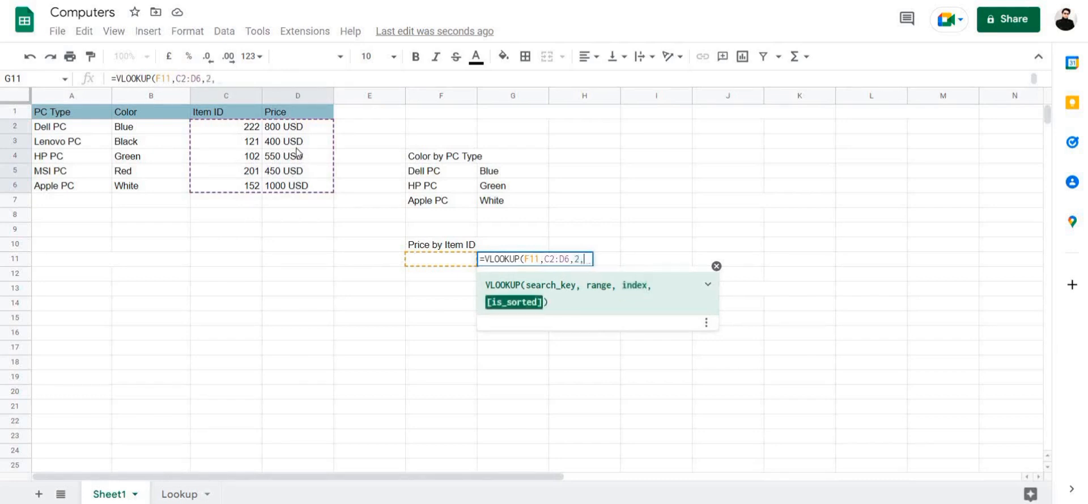
{"action": "type", "text": "0"}
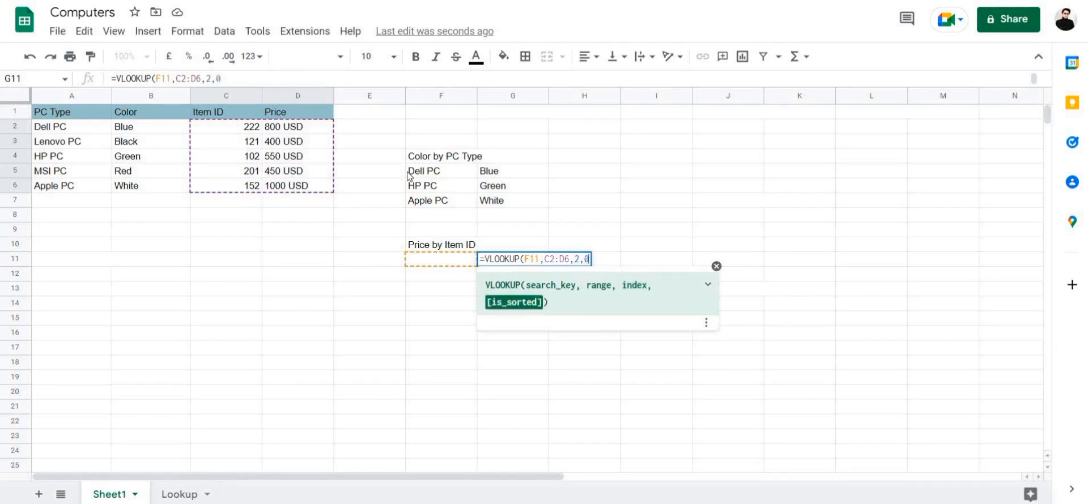
{"action": "type", "text": ")"}
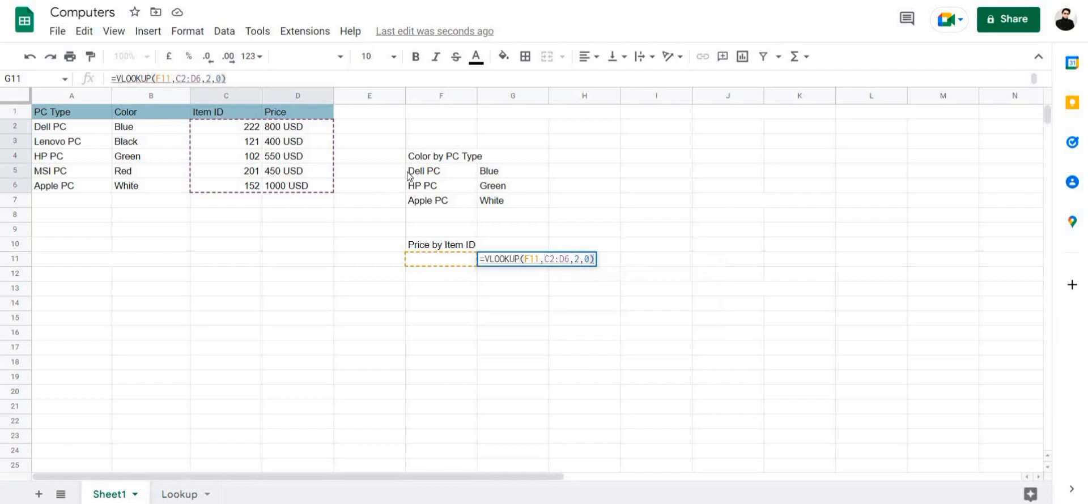
{"action": "key", "text": "Return"}
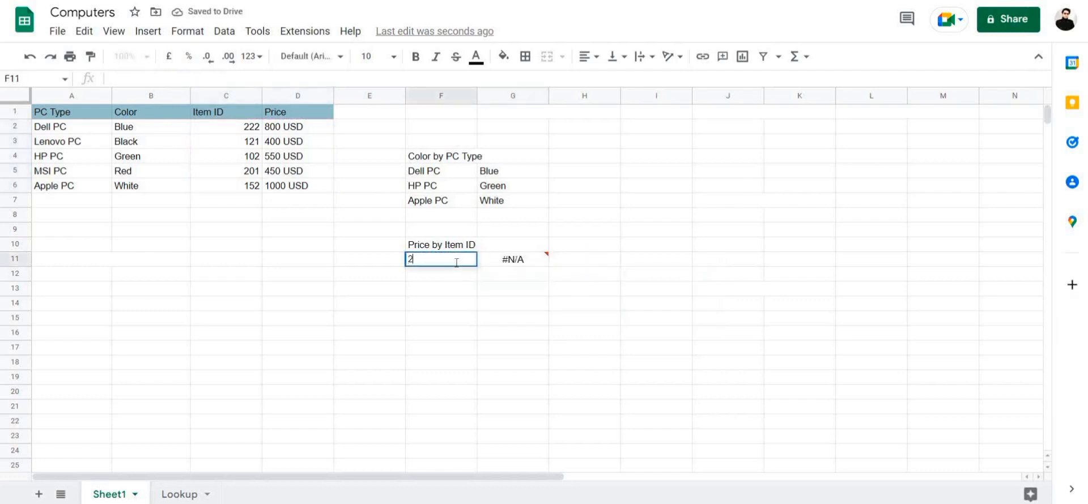
- Enter item IDs 222, 121 and 152 in F11, F12 and F13
{"action": "type", "text": "22"}
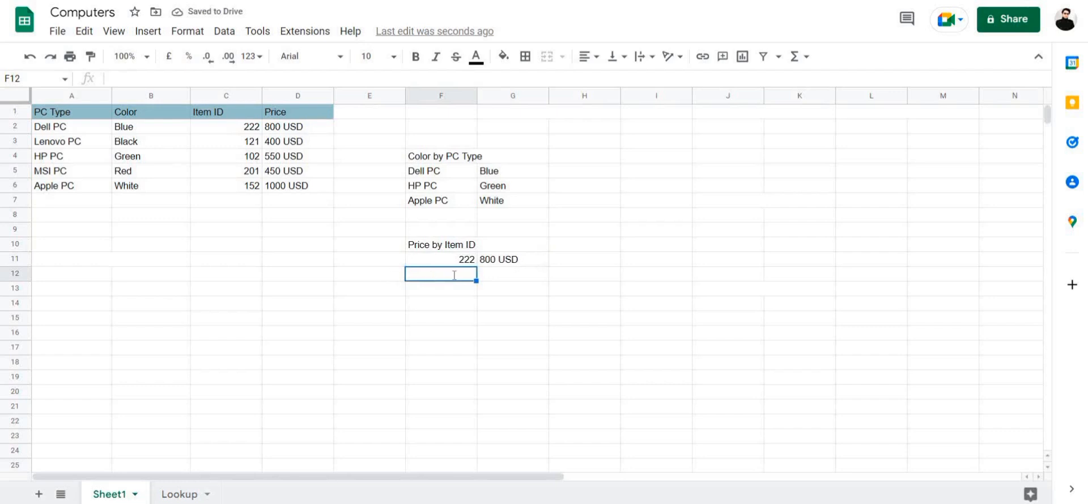
{"action": "type", "text": "121"}
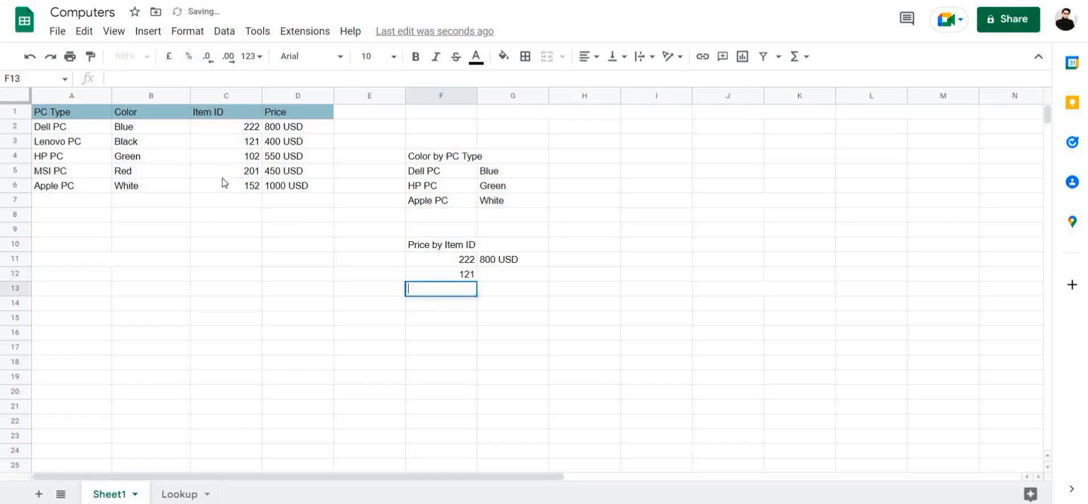
{"action": "type", "text": "152"}
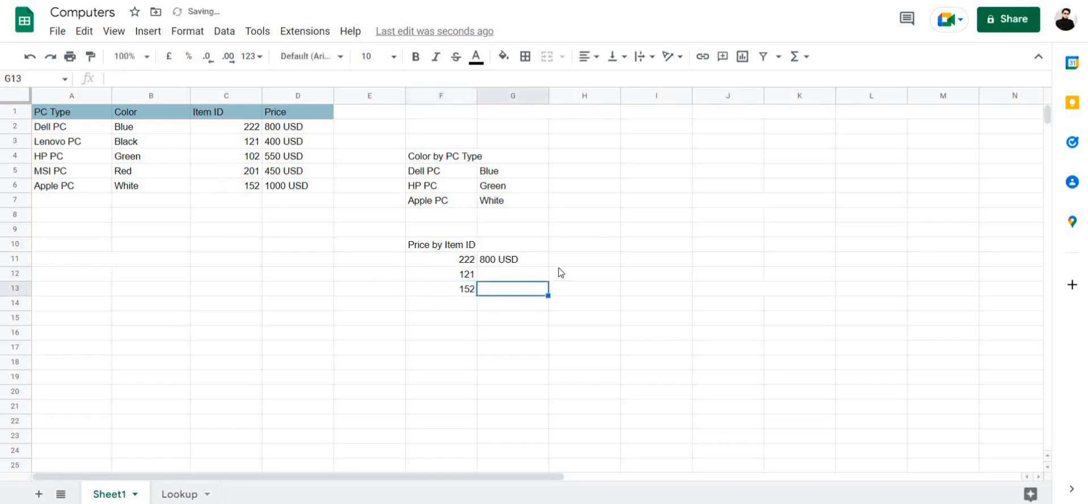
- Fill the price formula from G11 down to G13, giving 400 USD and 1000 USD
{"action": "left_click", "coordinate": [512, 259]}
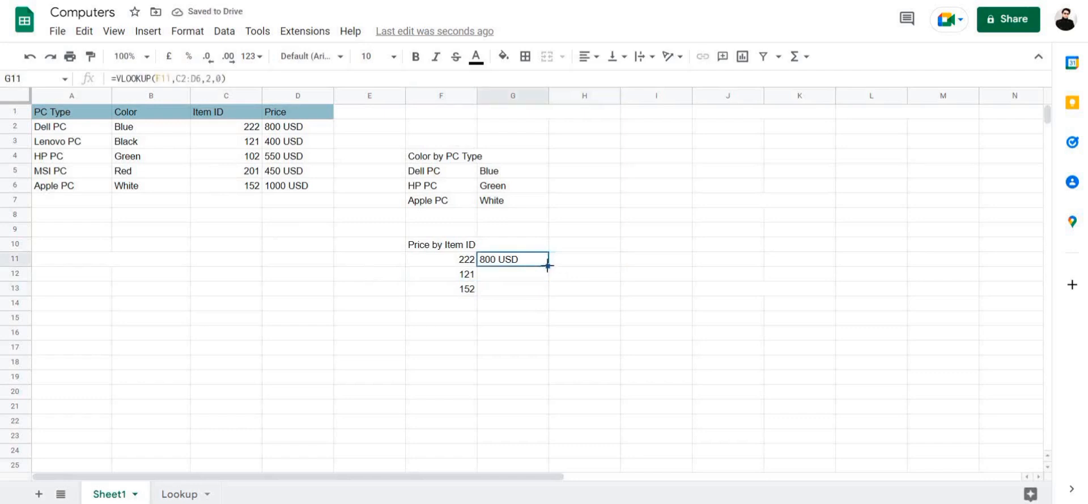
{"action": "left_click_drag", "start_coordinate": [547, 267], "coordinate": [547, 296]}
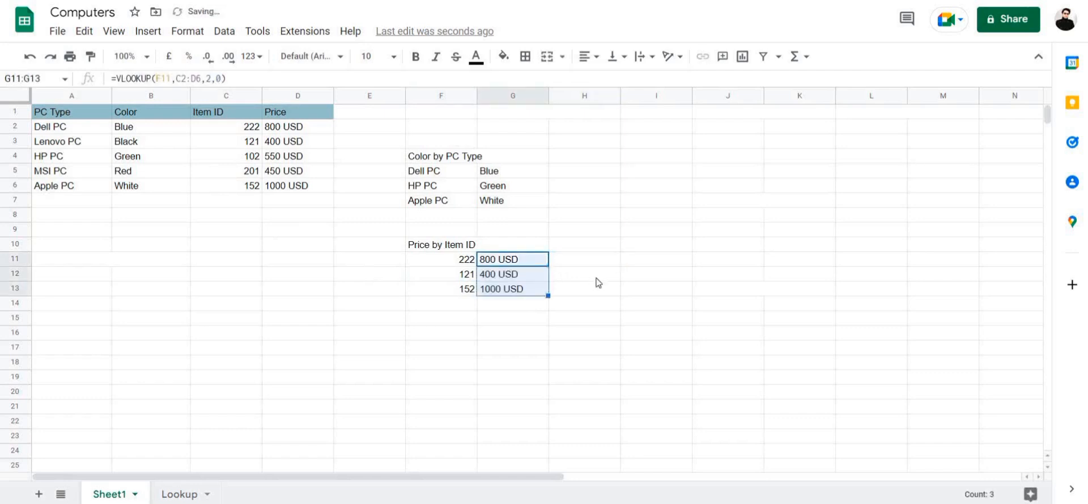
{"action": "left_click", "coordinate": [584, 274]}
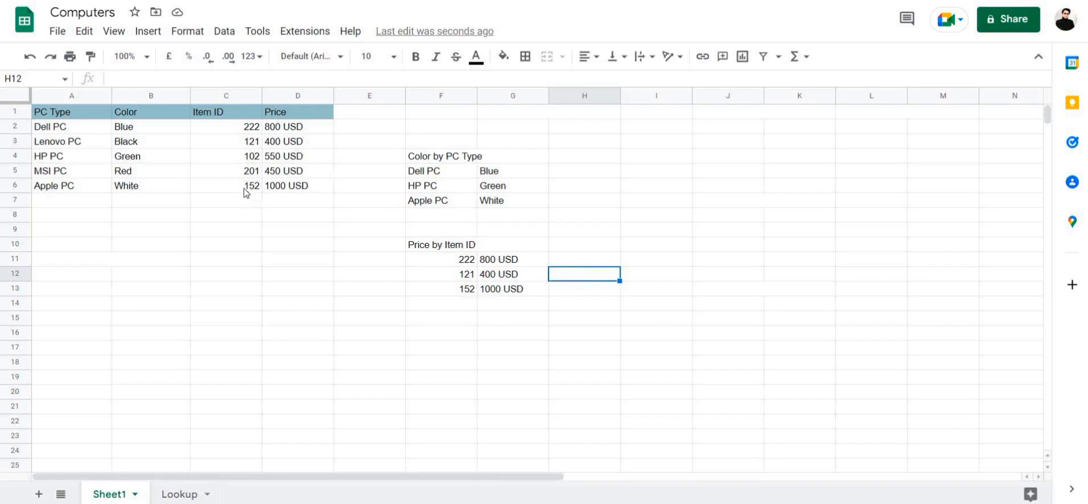
{"action": "mouse_move", "coordinate": [332, 206]}
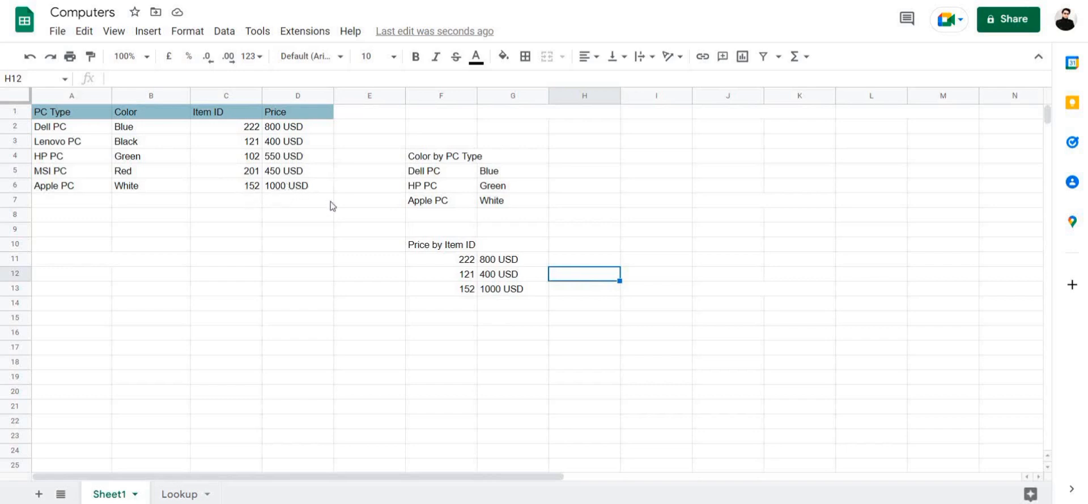
{"action": "mouse_move", "coordinate": [599, 331]}
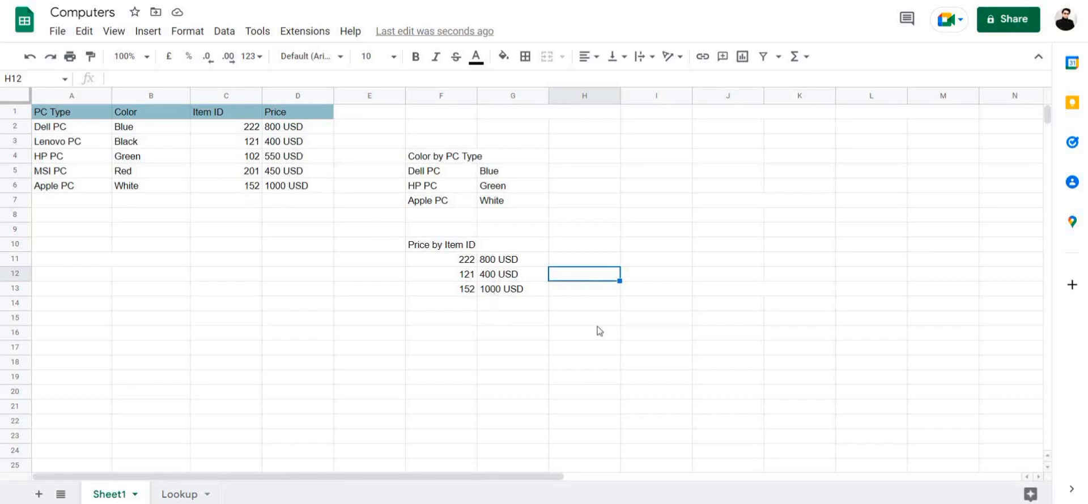
{"action": "mouse_move", "coordinate": [510, 229]}
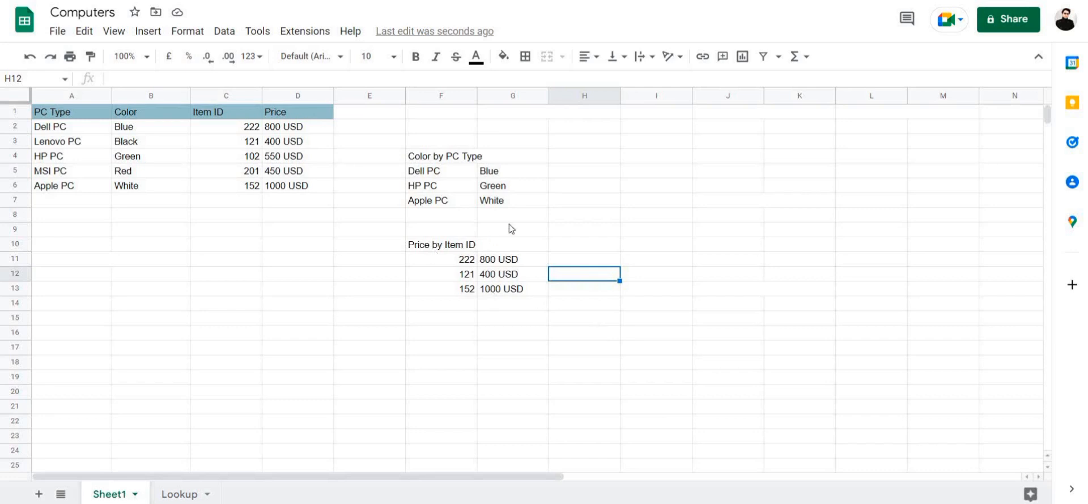